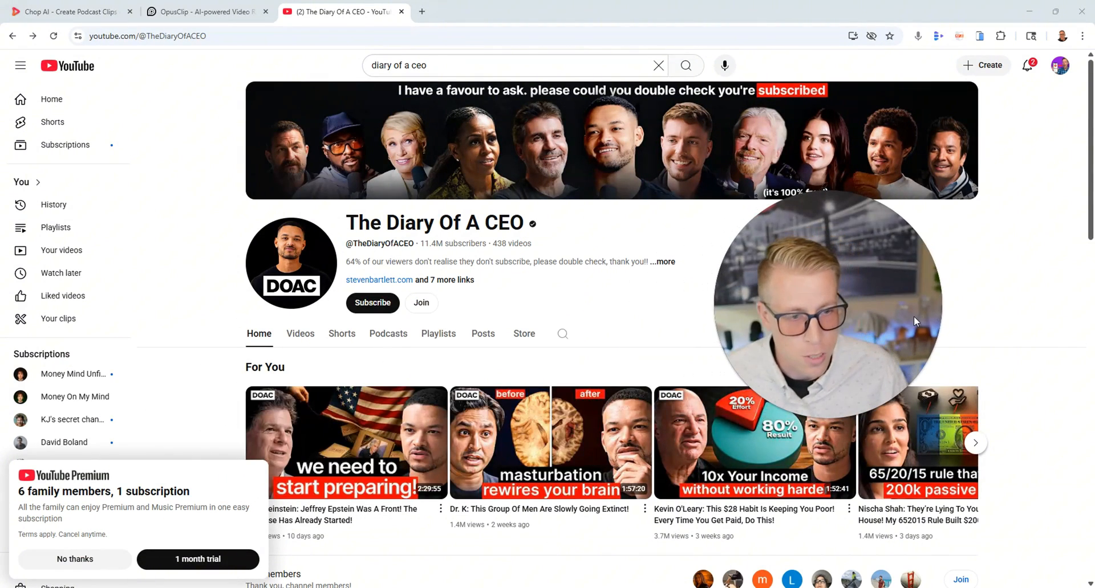
Step: Dismiss the YouTube Premium offer and look over the Chop AI and OpusClip tabs
click(74, 560)
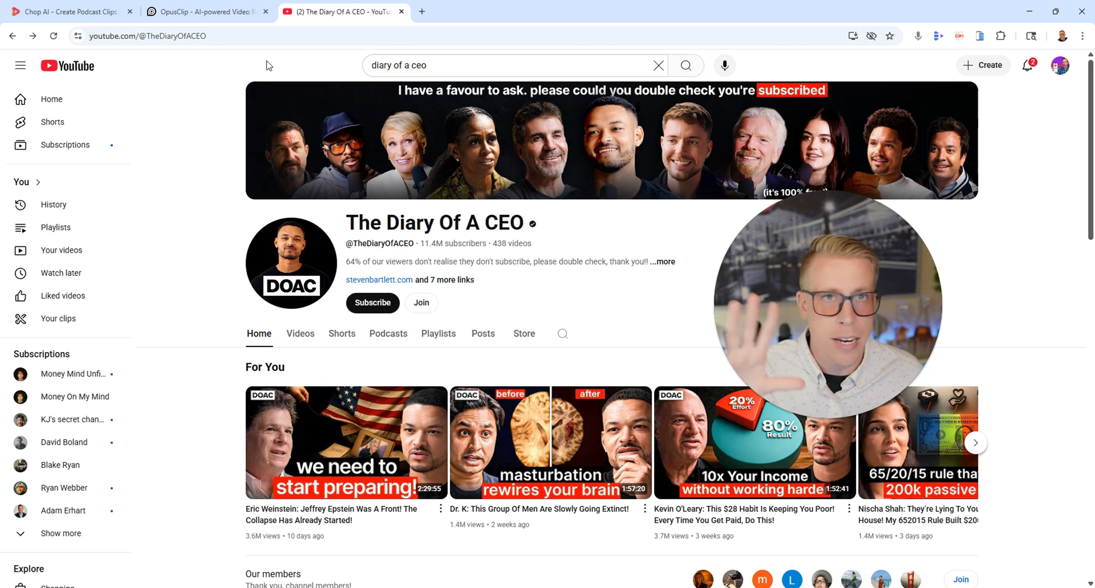
click(69, 11)
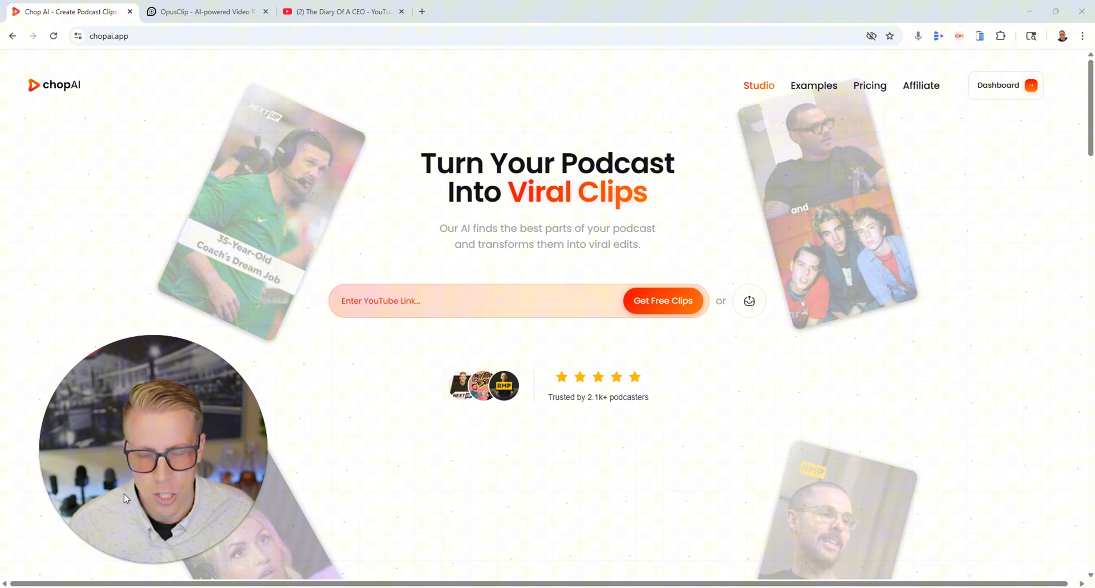
click(206, 11)
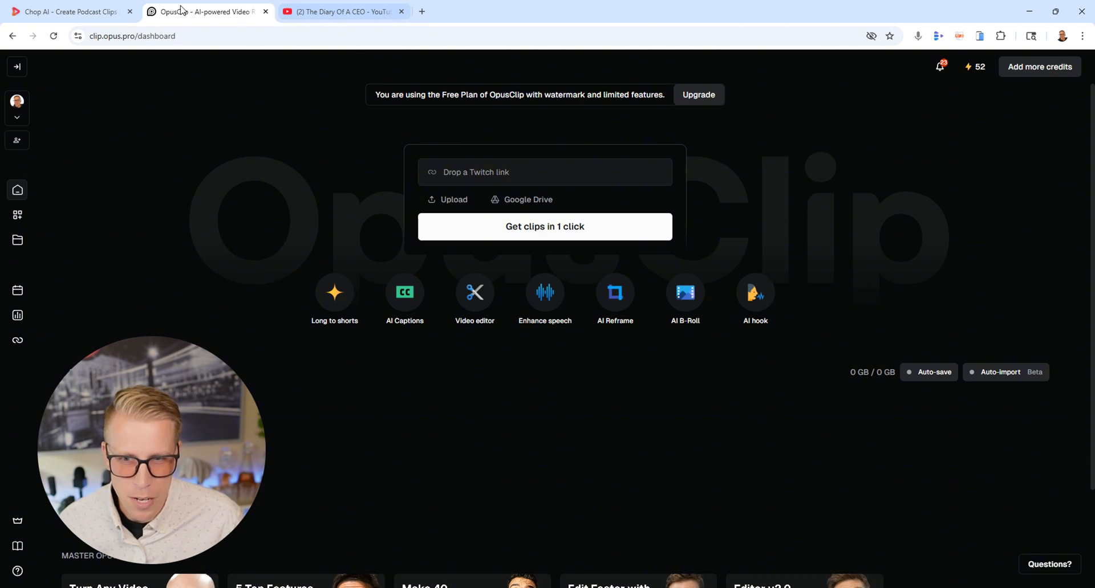
mouse_move(454, 172)
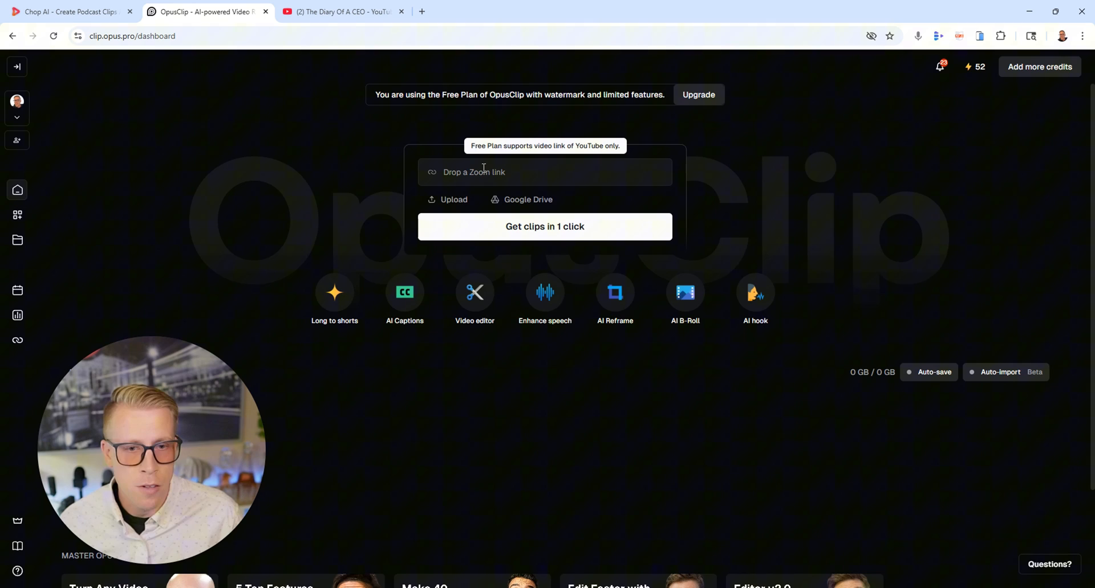
Step: Revisit The Diary Of A CEO channel, selecting its name, then return to Chop AI
click(66, 12)
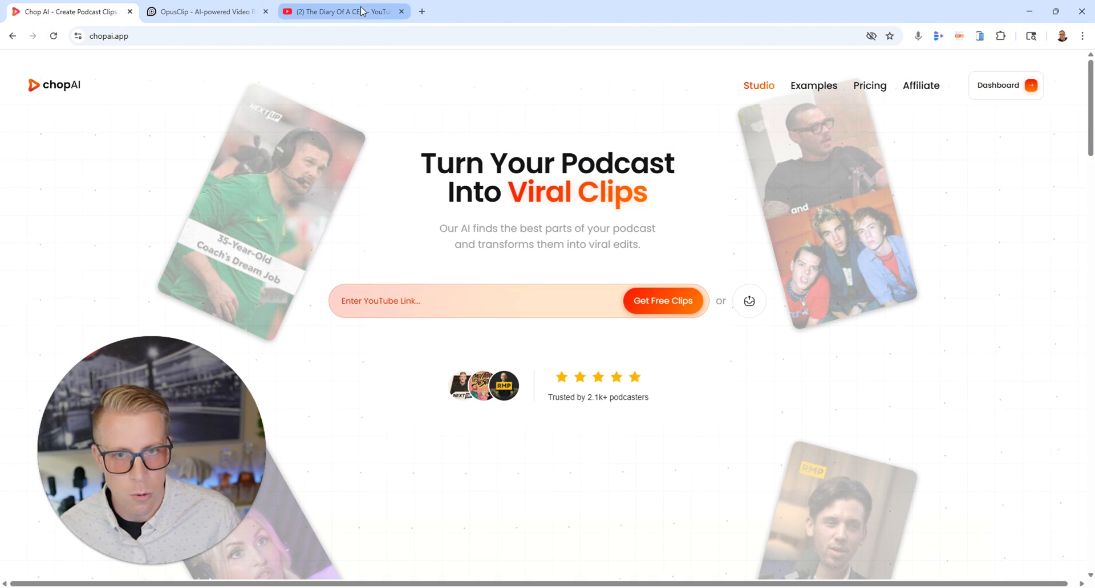
click(342, 11)
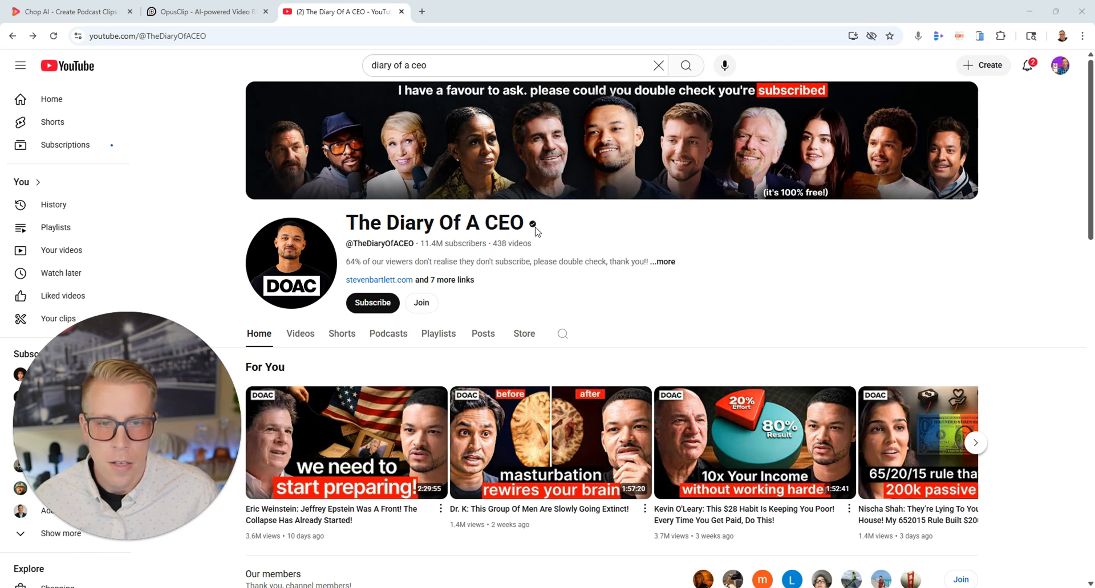
double_click(433, 223)
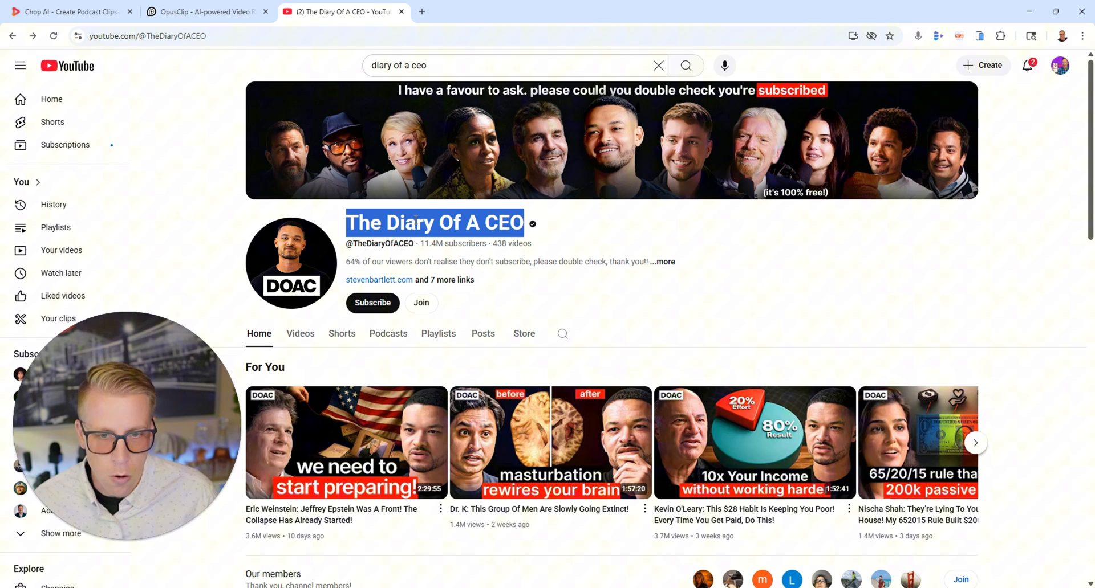
scroll(down, 3)
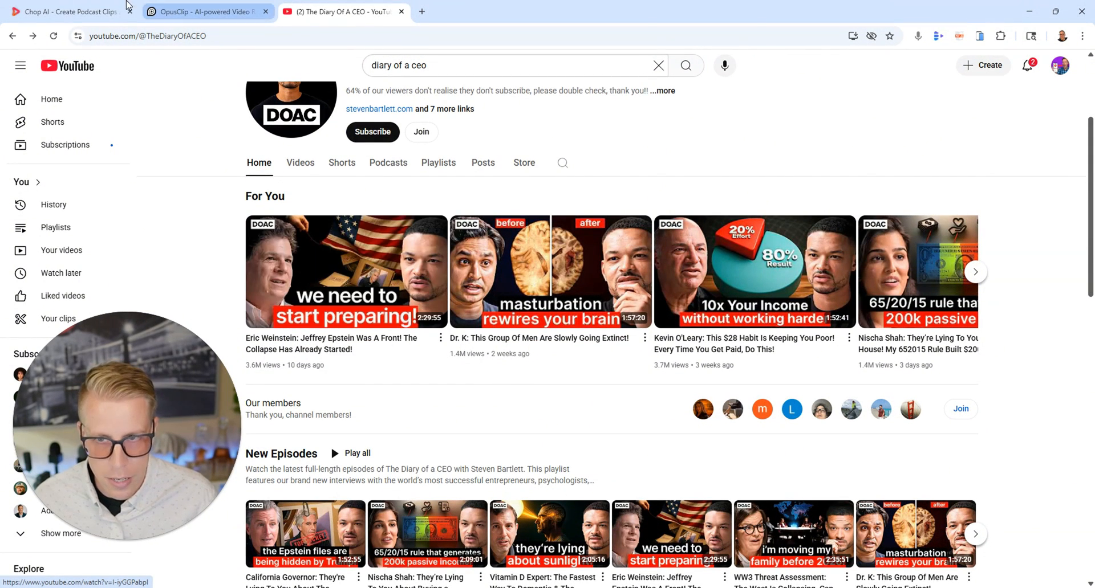
click(66, 11)
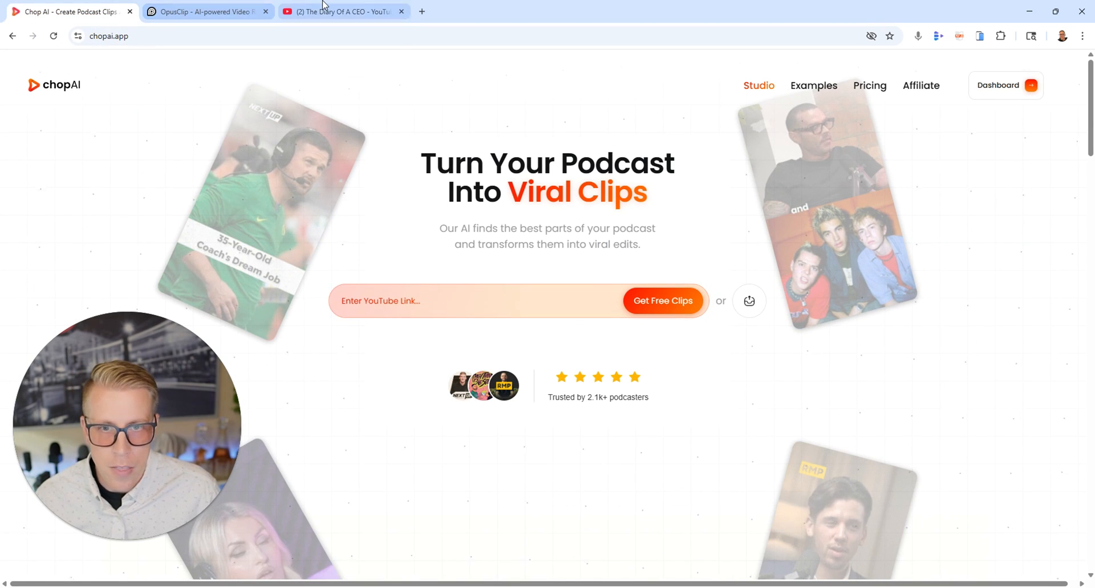
Step: Submit the Eric Weinstein episode's YouTube link to Chop AI for free clips
click(342, 11)
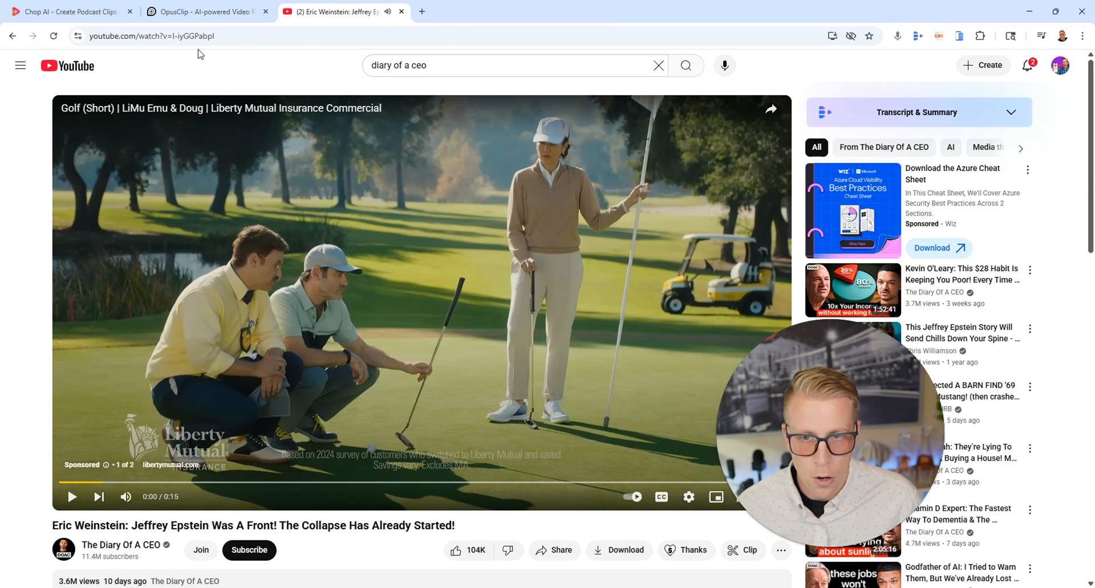
click(153, 36)
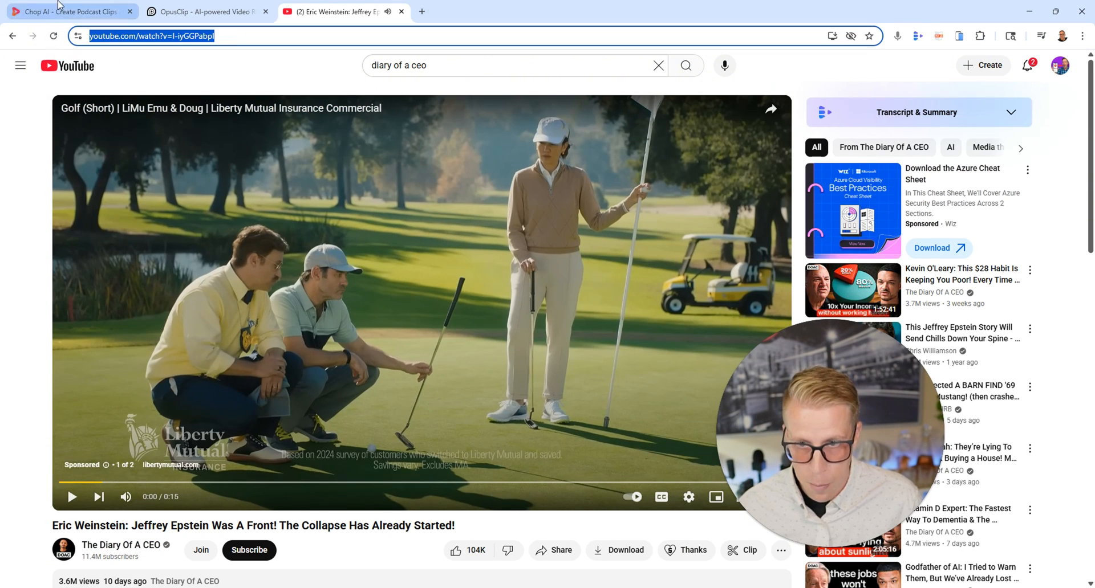
click(69, 12)
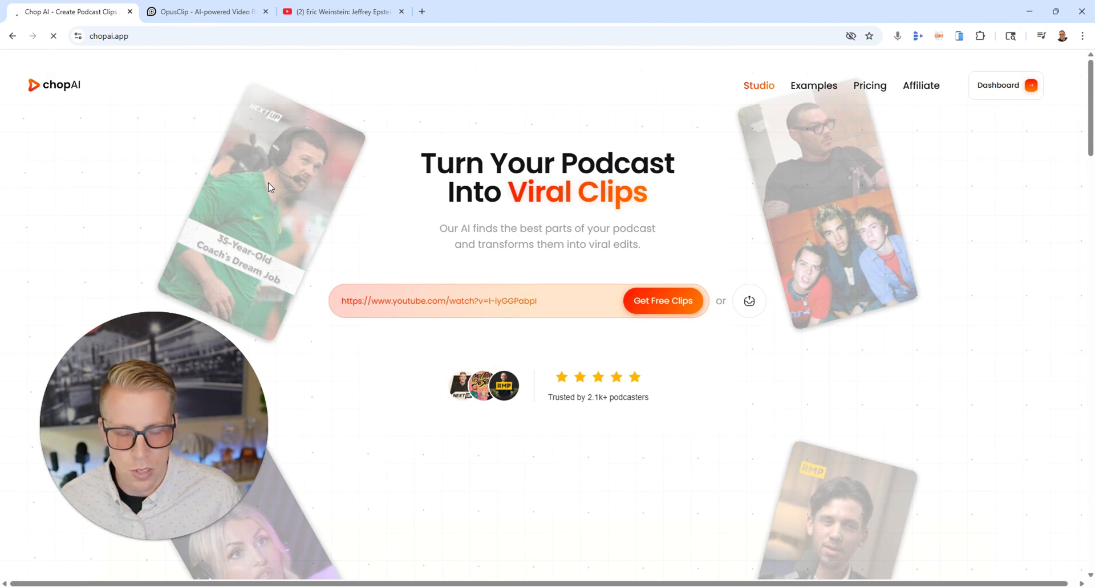
click(661, 301)
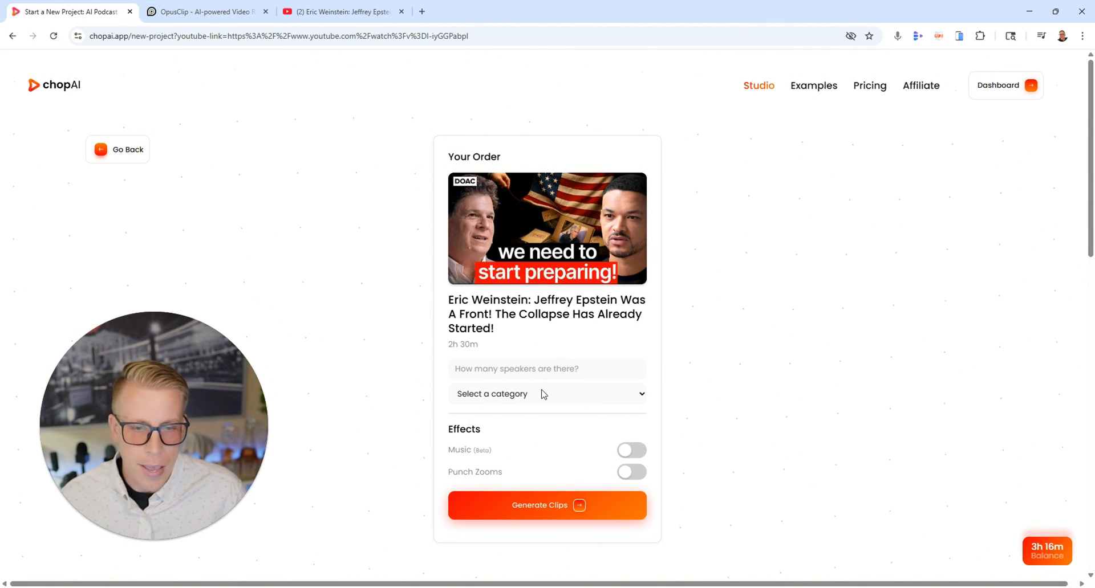
mouse_move(640, 456)
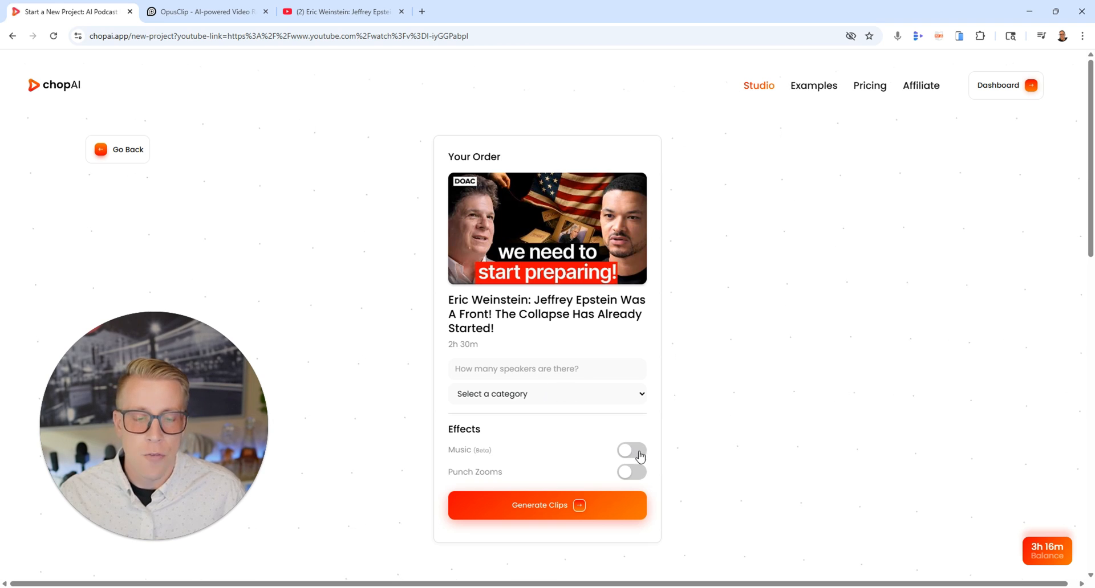
Step: Submit the Eric Weinstein link to OpusClip and show the 9:16 quick caption presets
click(203, 12)
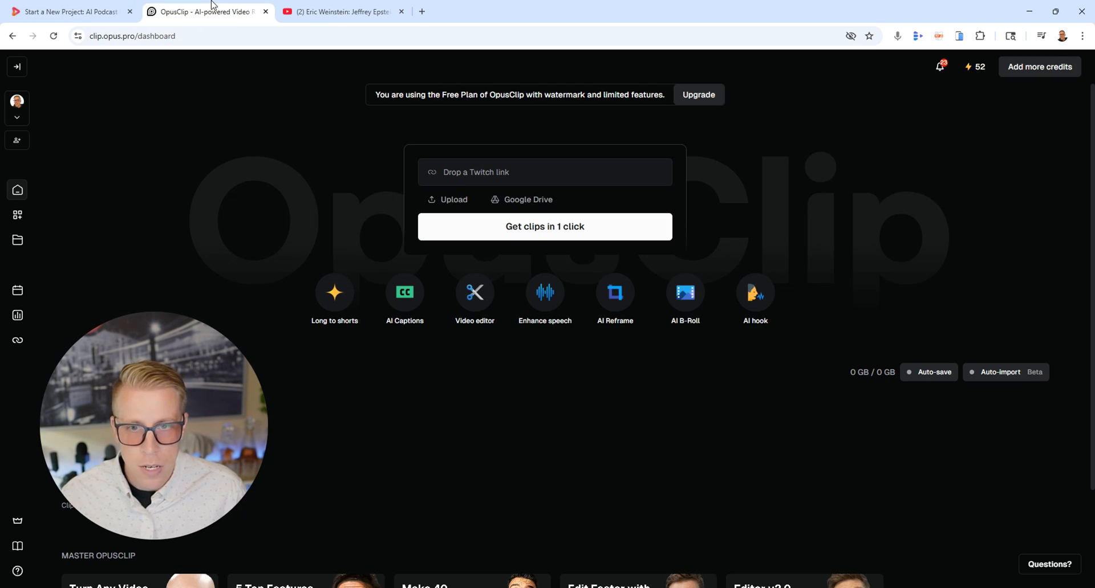
text(https://www.youtube.com/watch?v=I-iyGGPabpl)
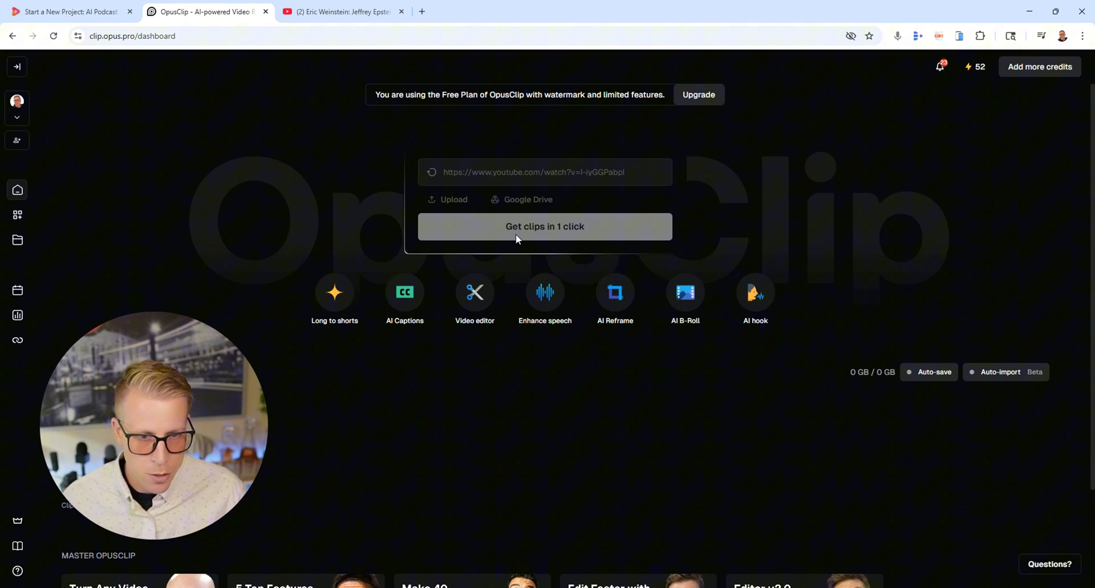
click(544, 226)
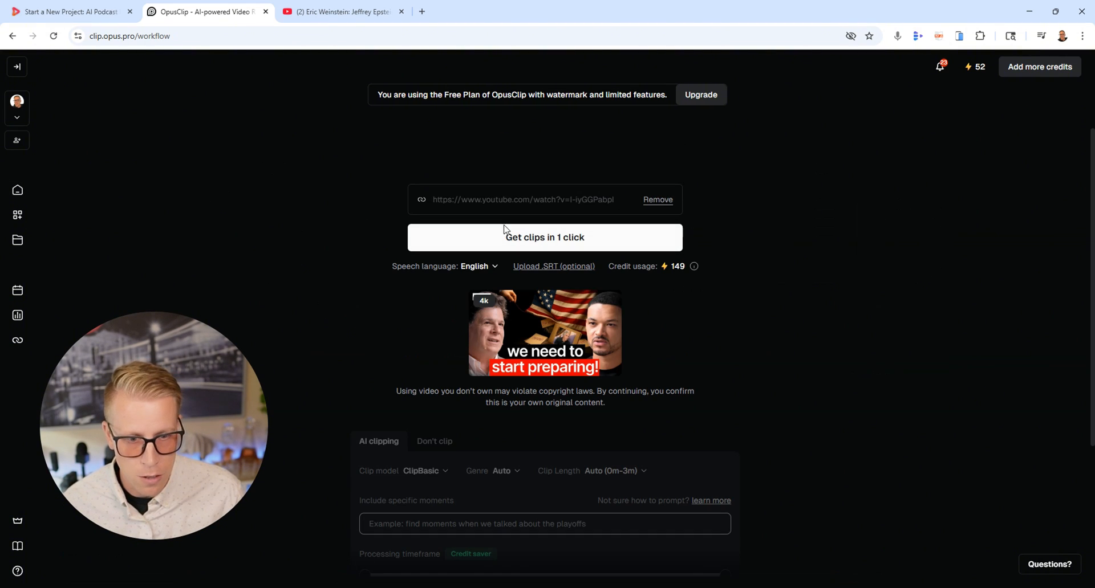
scroll(down, 3)
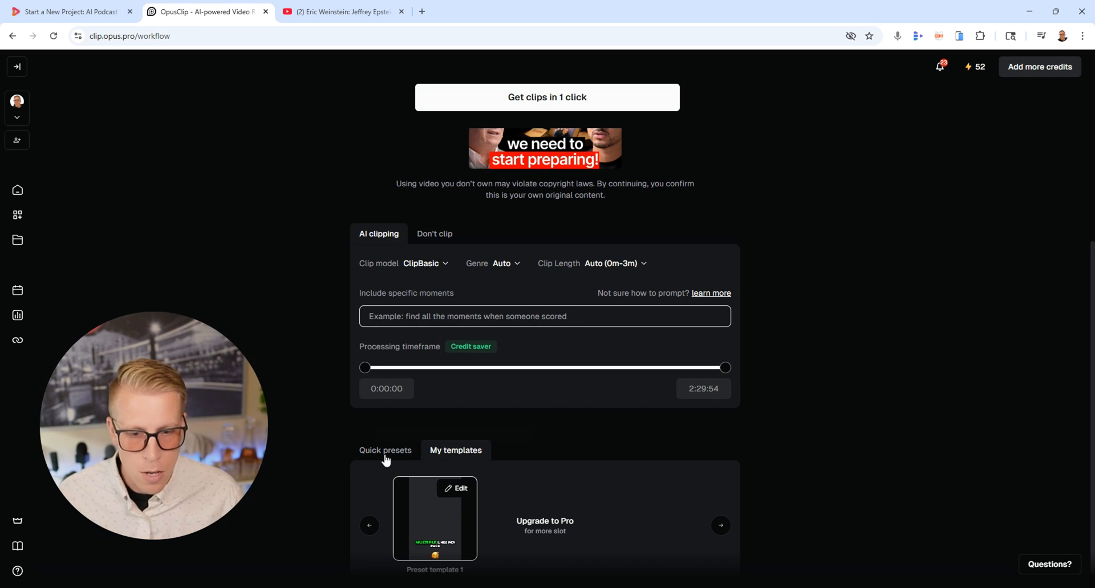
click(386, 451)
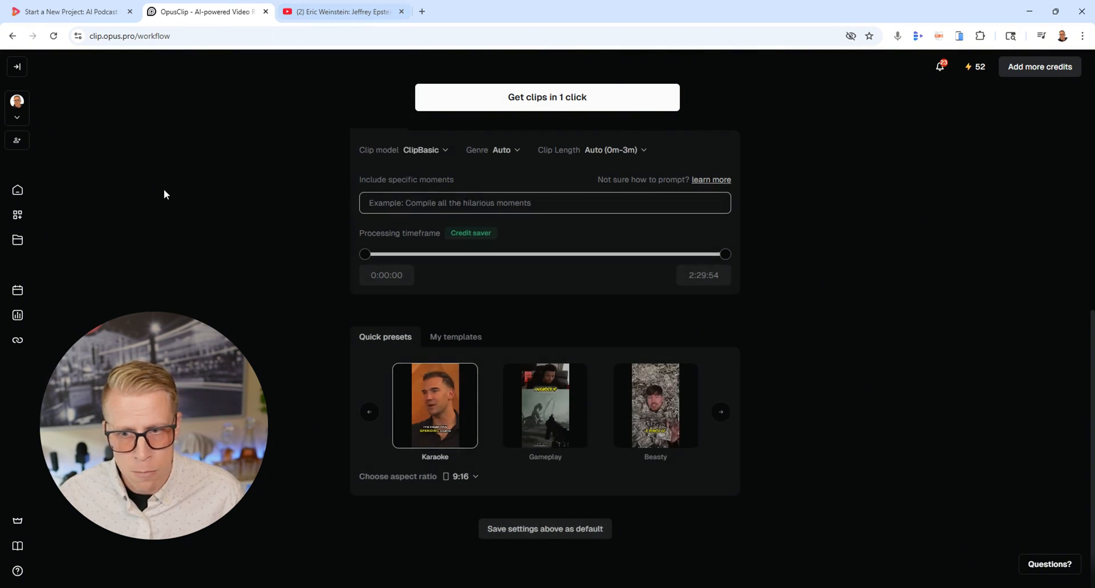
mouse_move(329, 11)
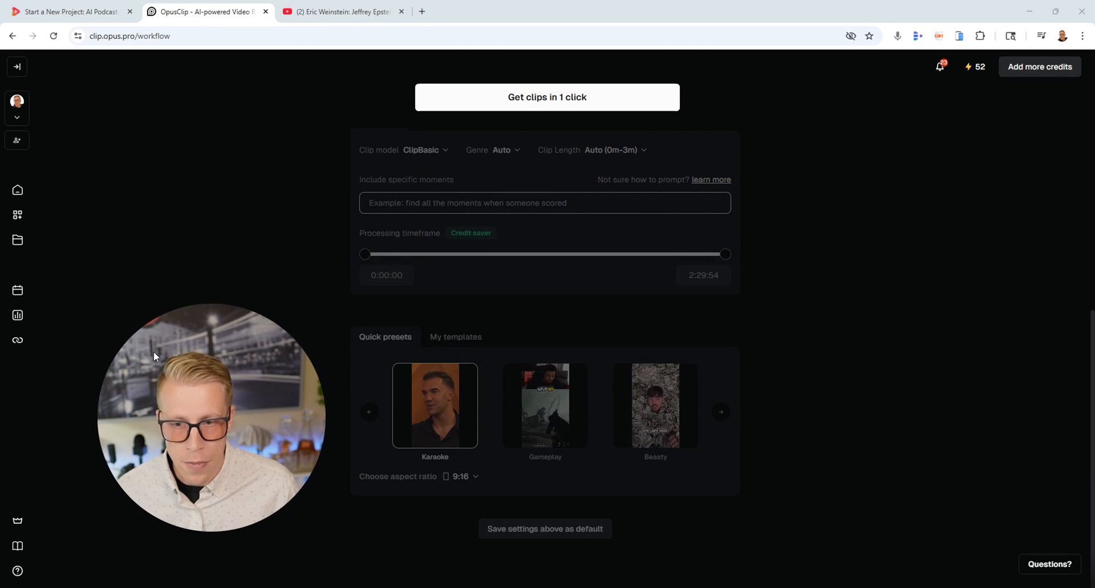
mouse_move(17, 190)
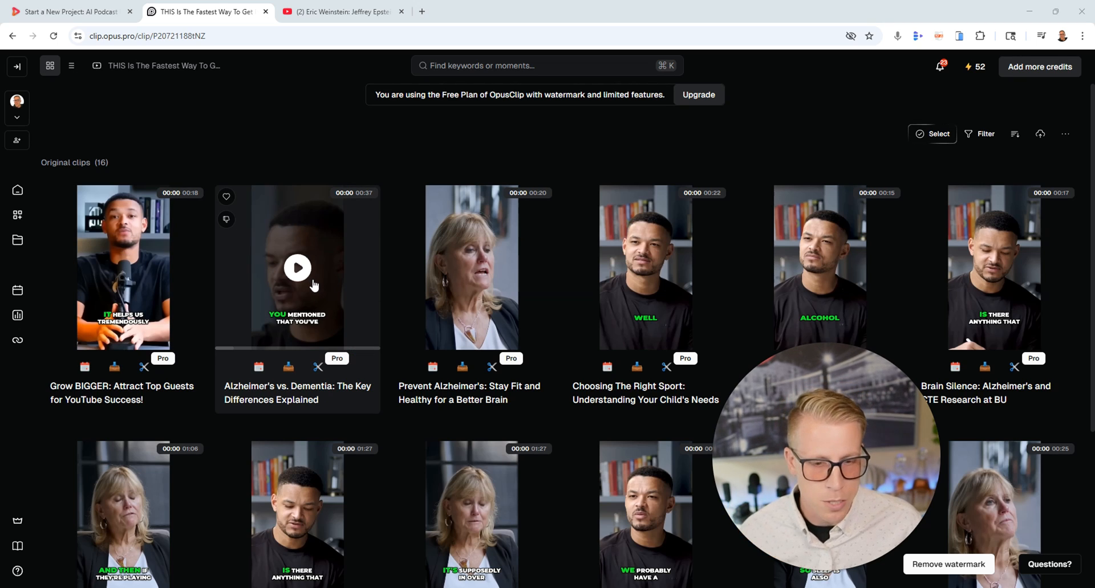
click(296, 268)
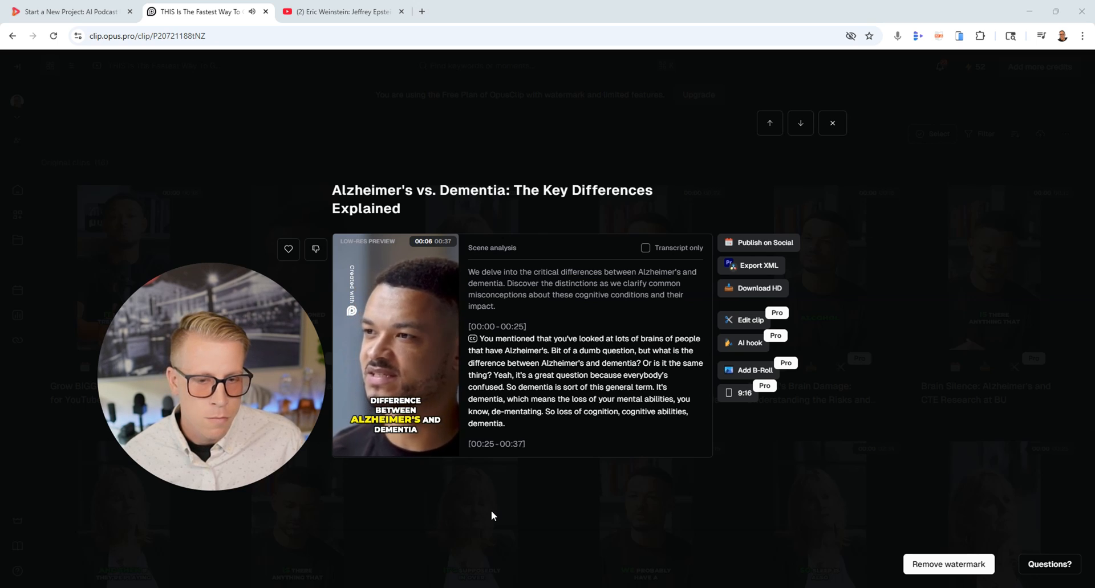
click(395, 347)
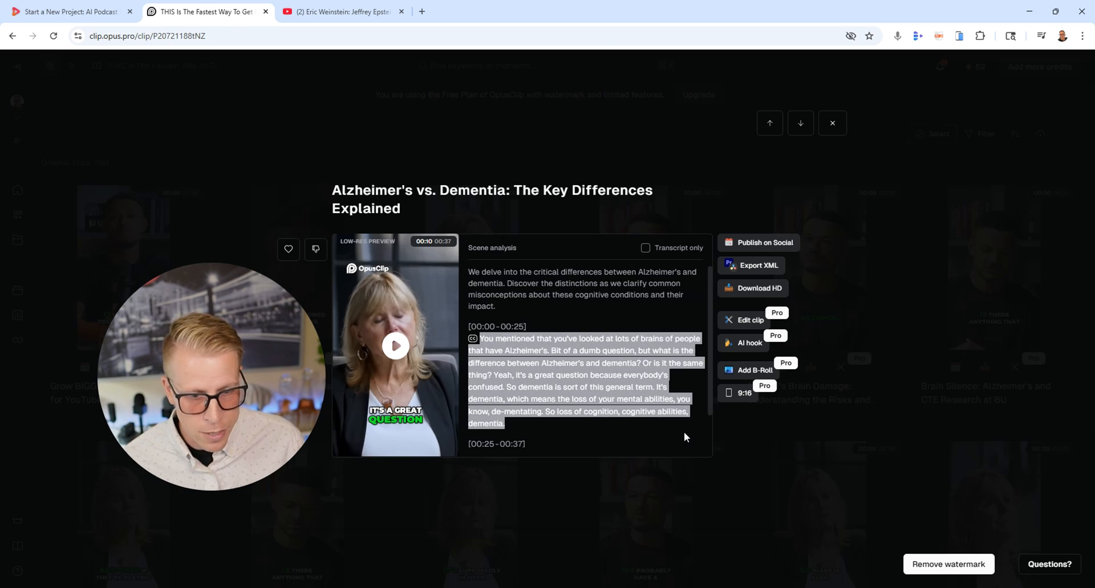
scroll(down, 3)
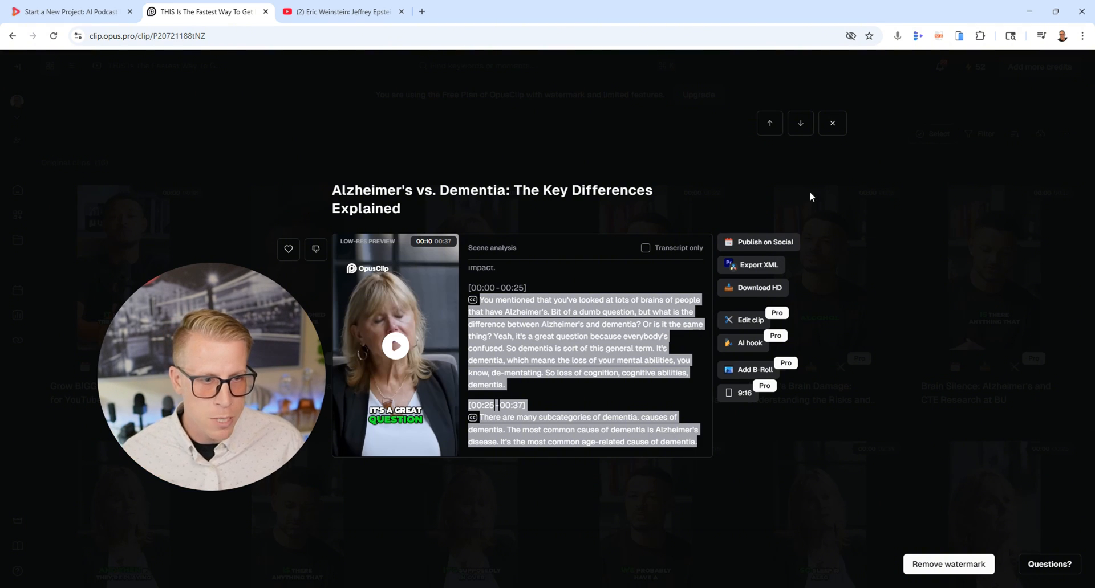
click(831, 122)
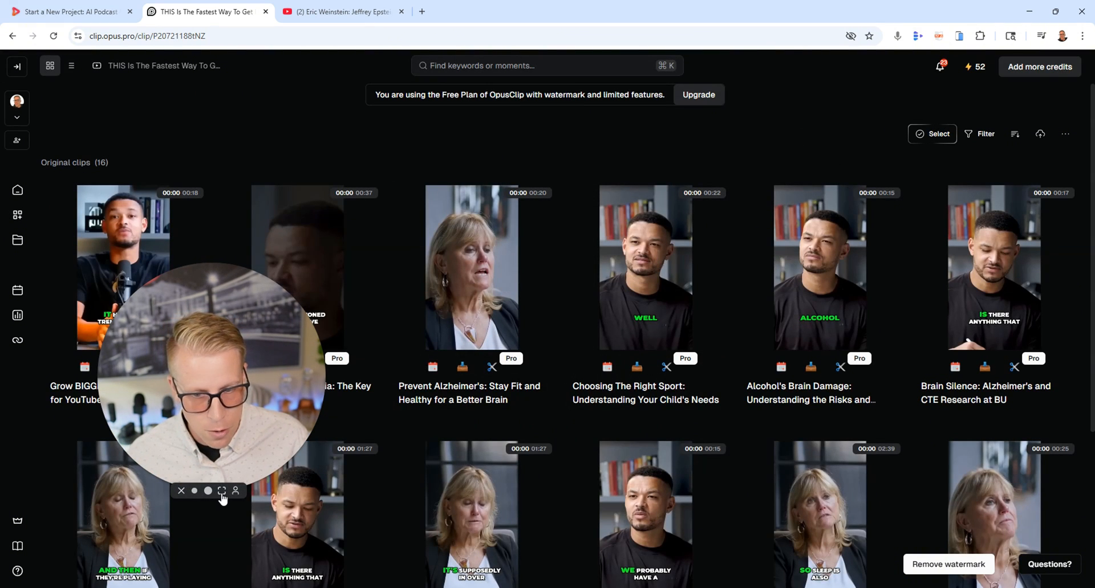
click(222, 491)
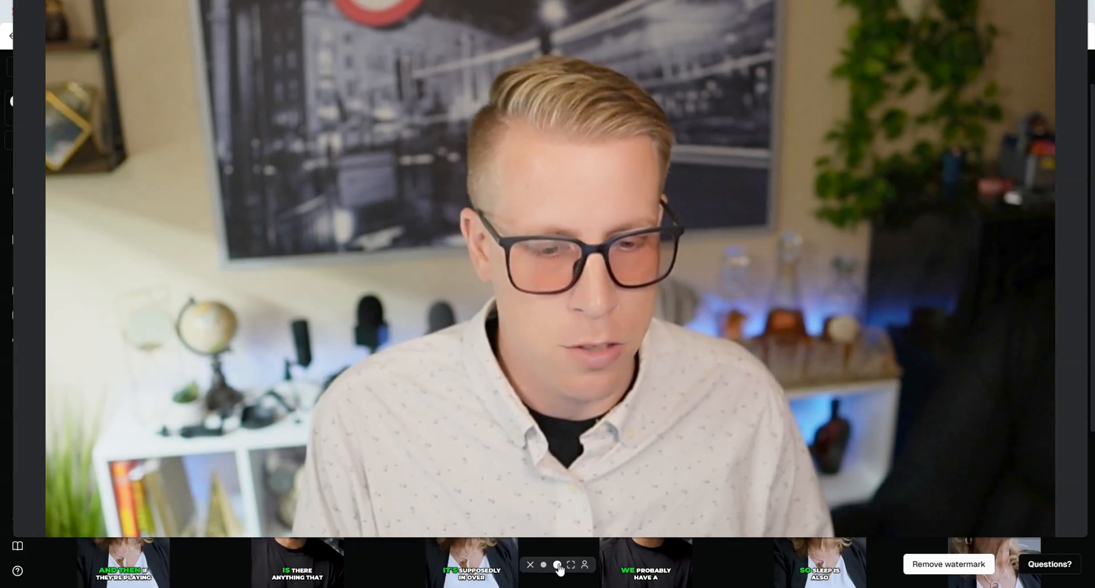
click(530, 566)
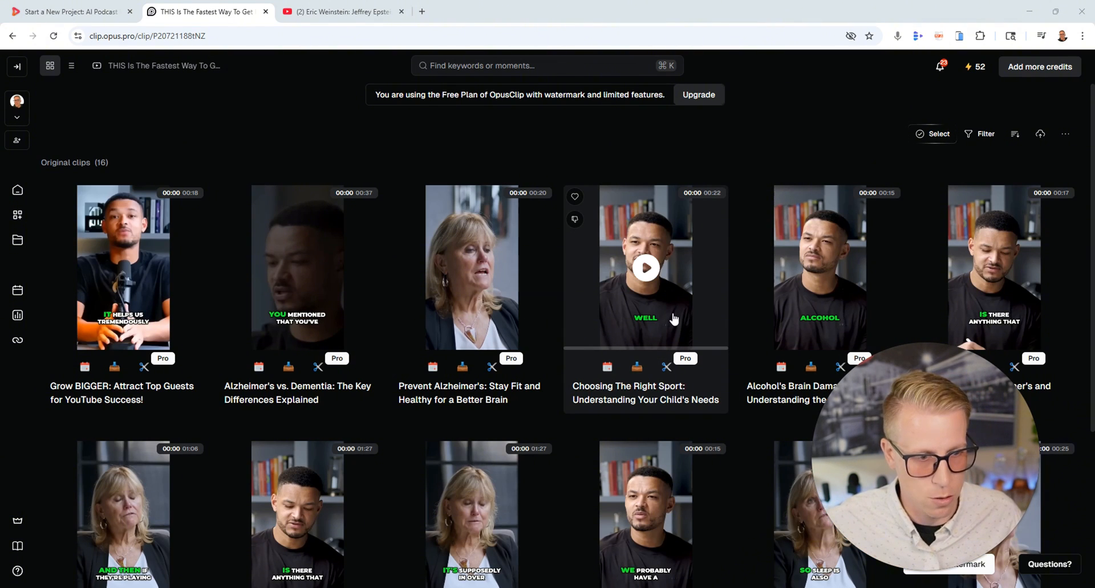
click(820, 267)
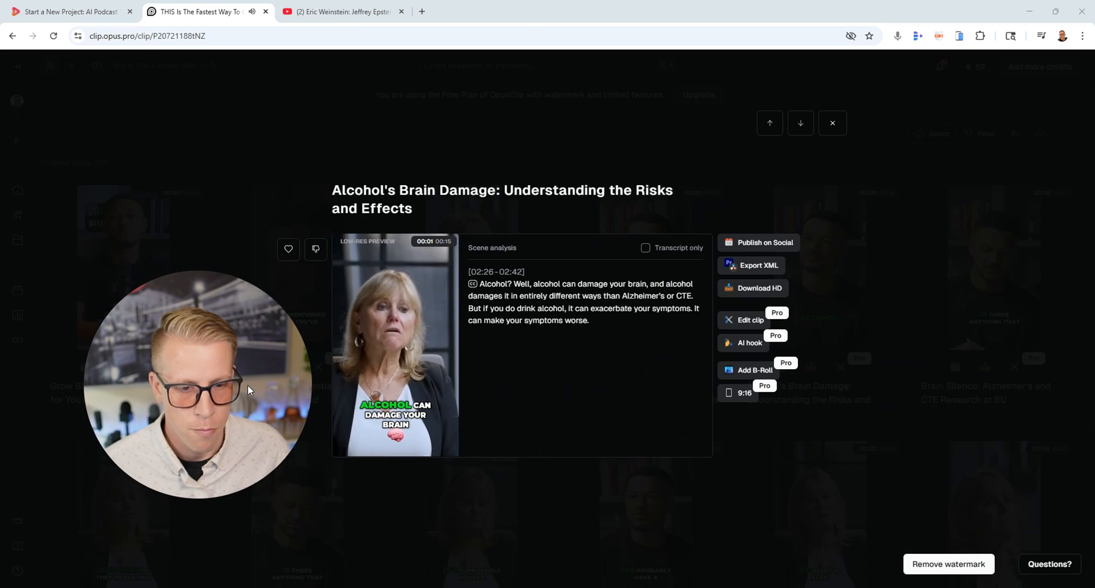
mouse_move(312, 153)
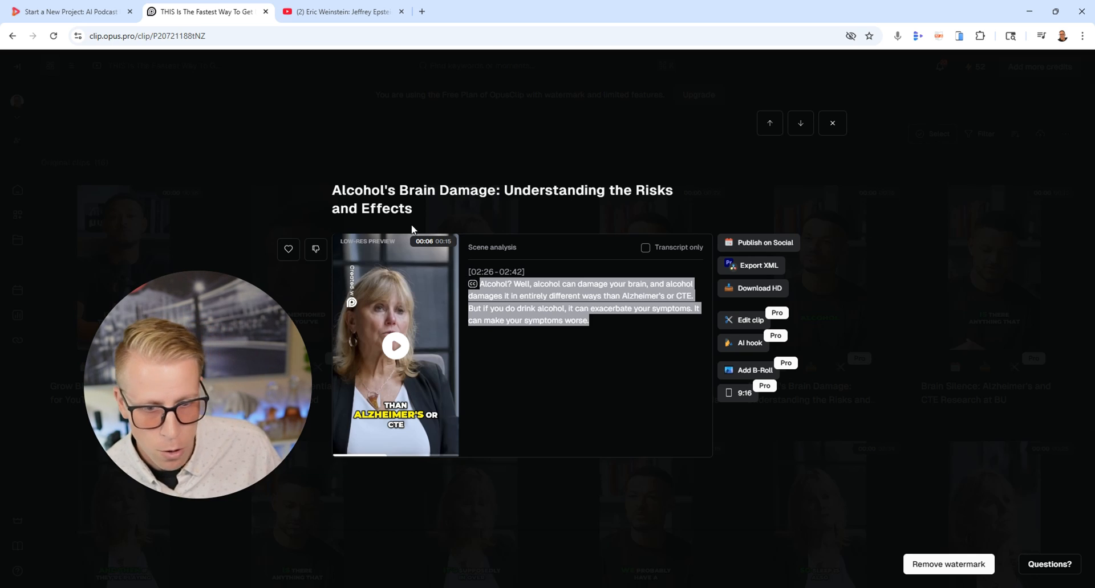
mouse_move(832, 127)
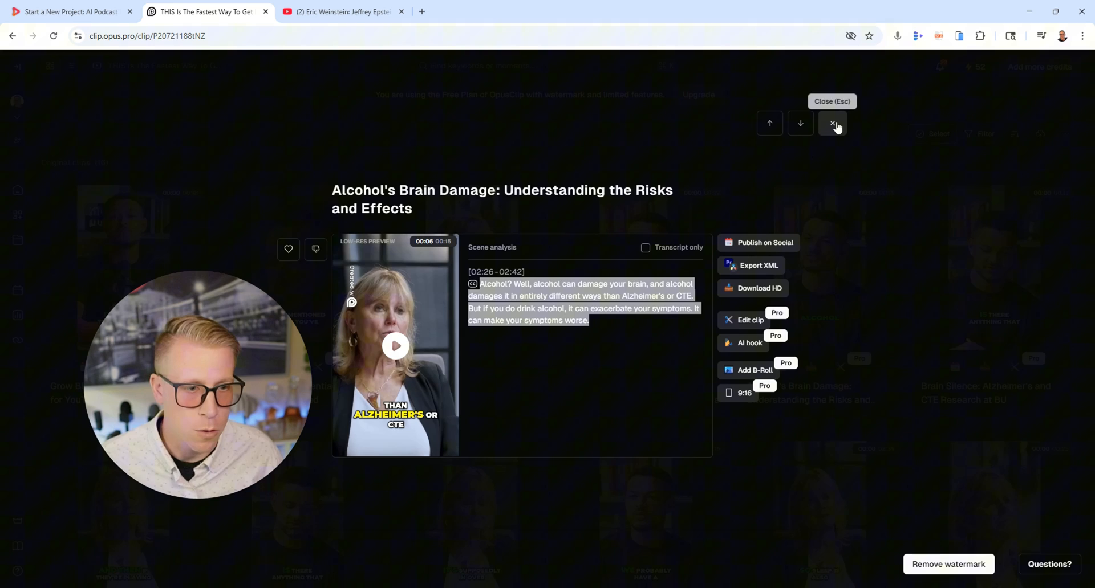
click(831, 123)
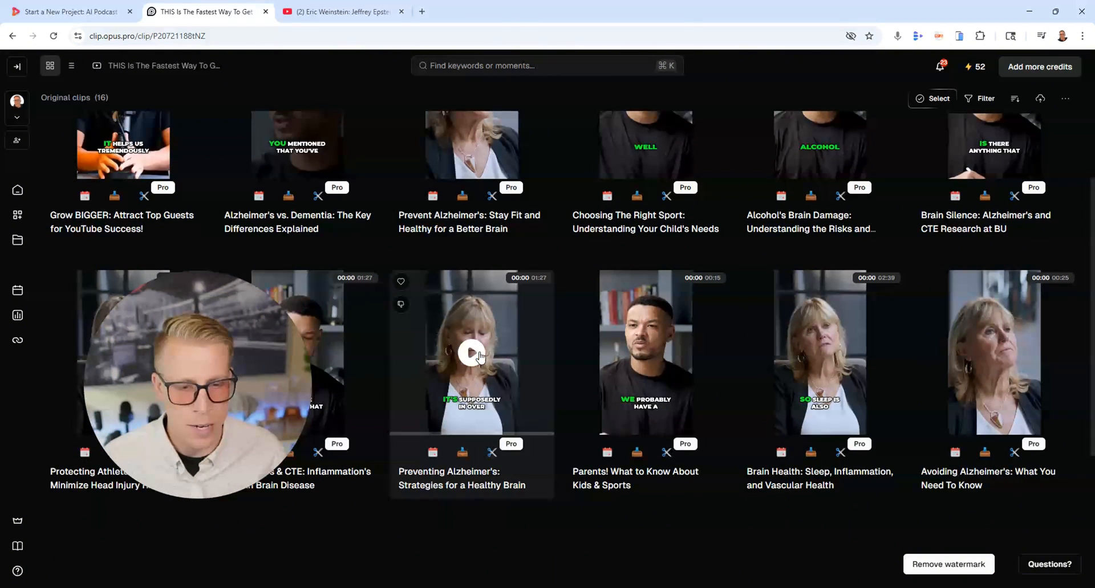
scroll(down, 3)
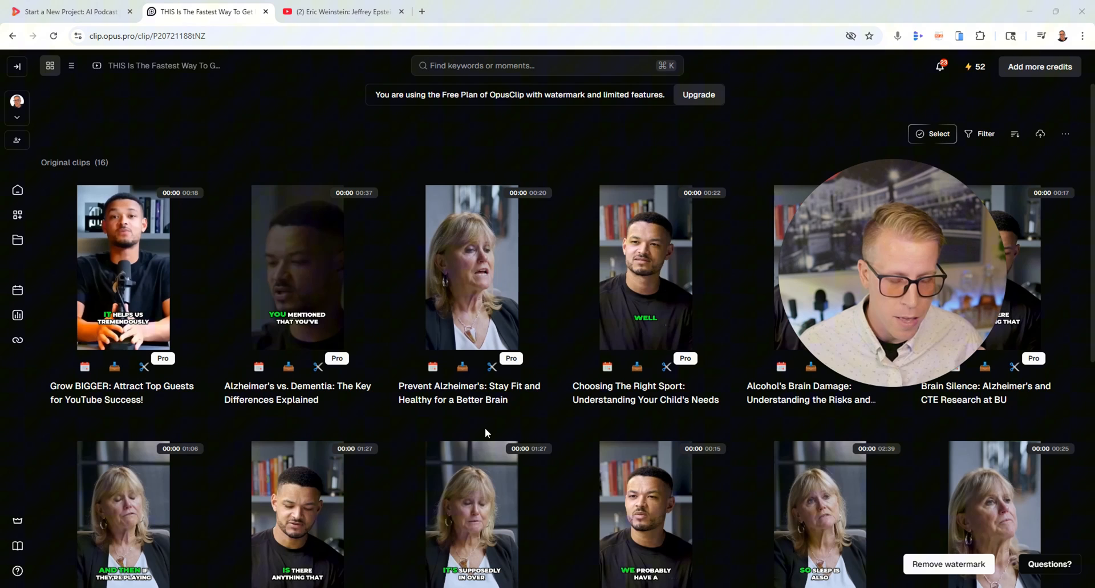
Step: Play and pause the 'Avoiding Alzheimer's: What You Need To Know' preview twice
scroll(down, 3)
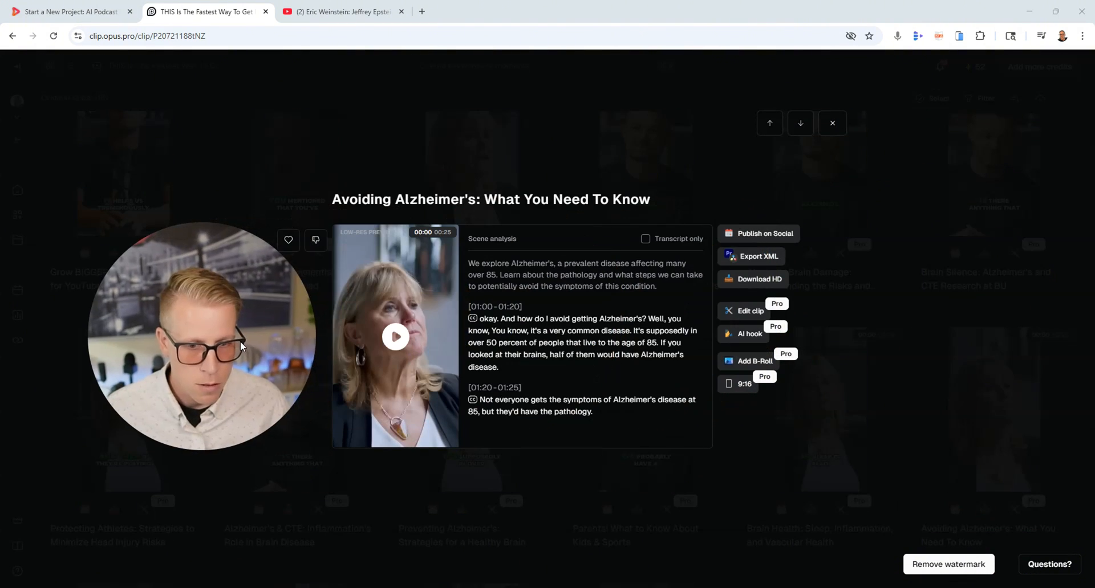
click(396, 337)
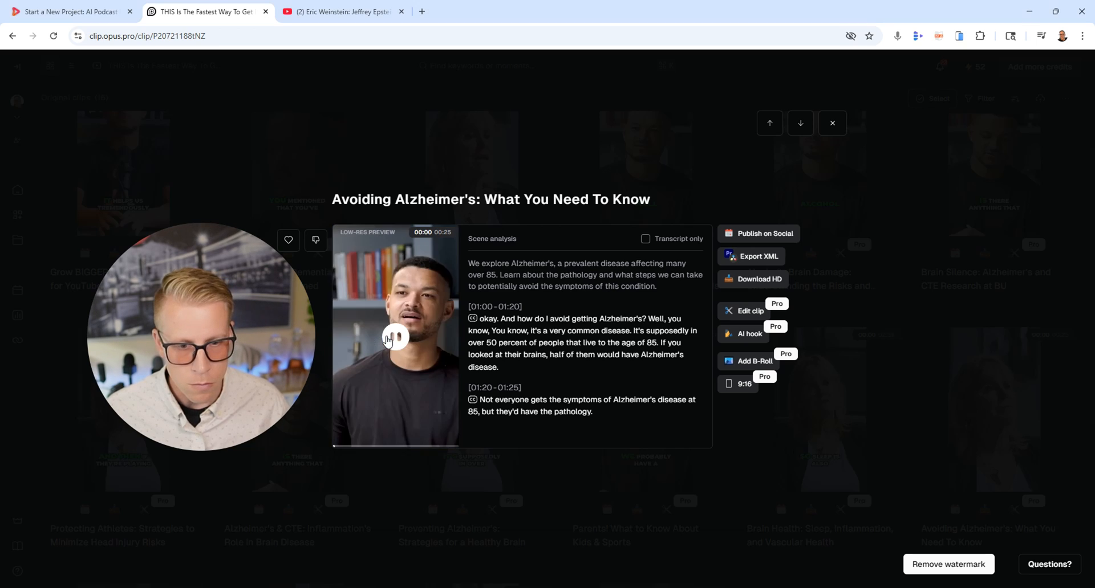
click(395, 337)
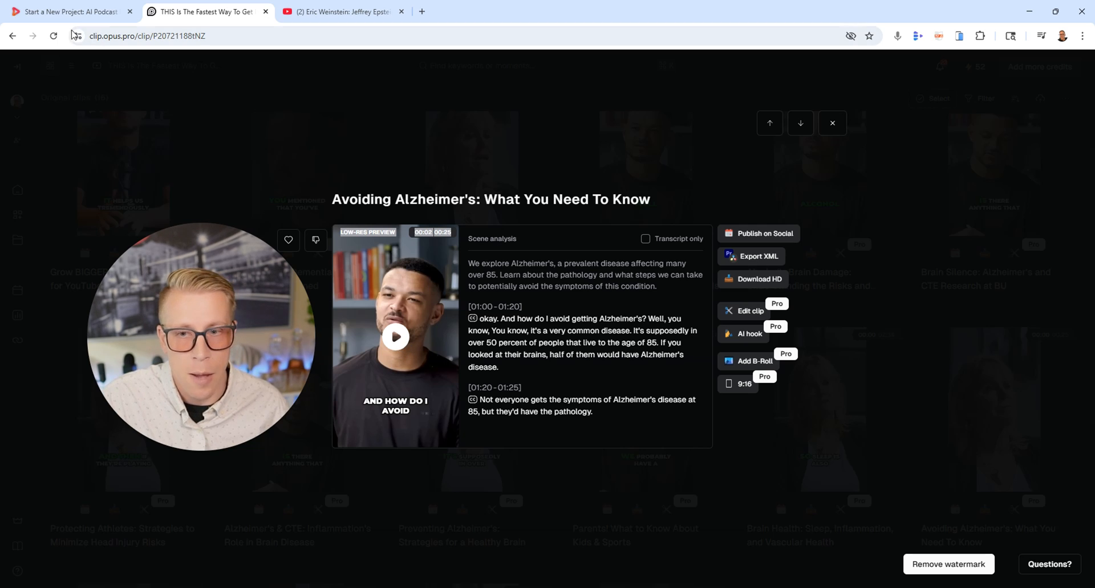
click(831, 123)
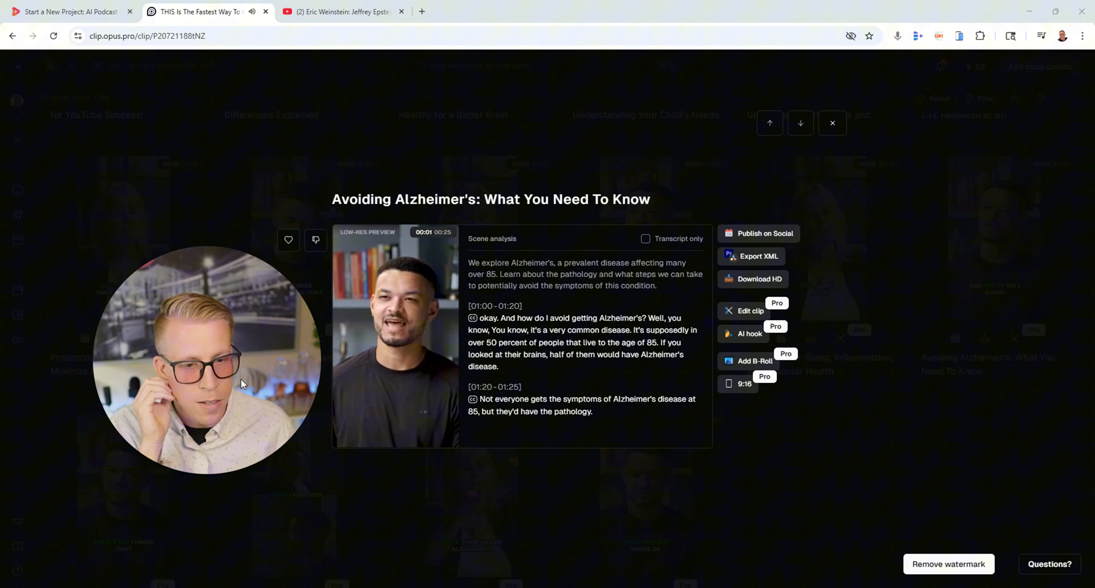
click(394, 337)
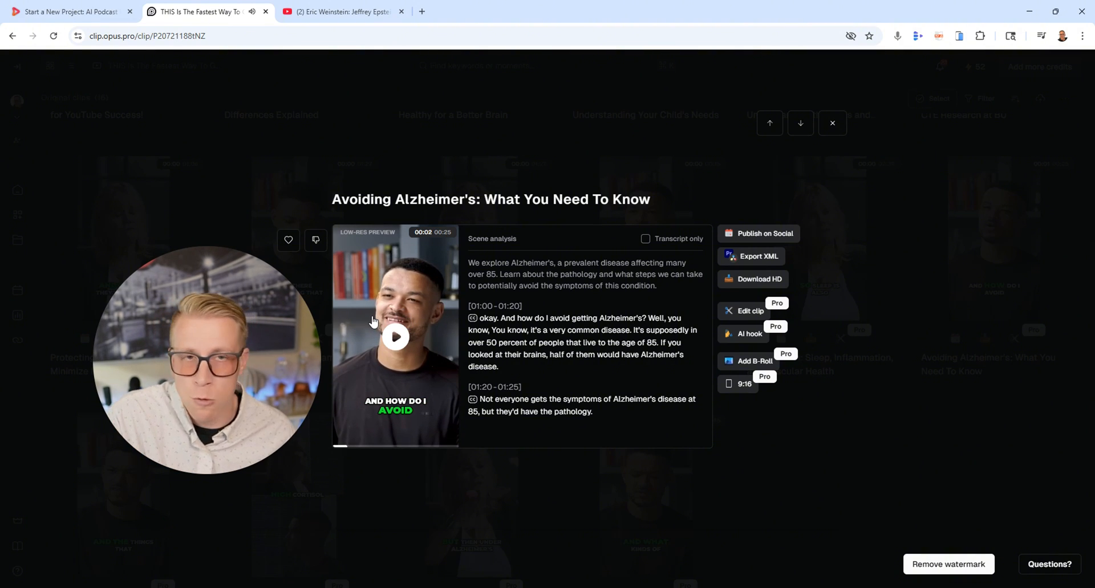
mouse_move(832, 123)
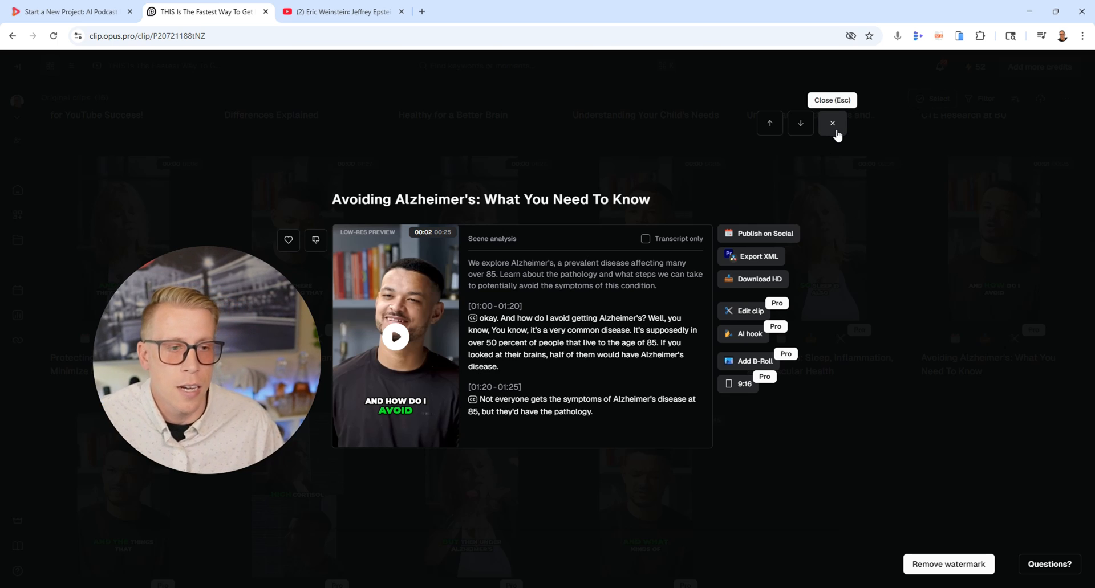
Step: Close the Alzheimer's clip preview and scroll through the OpusClip clip grid
click(831, 124)
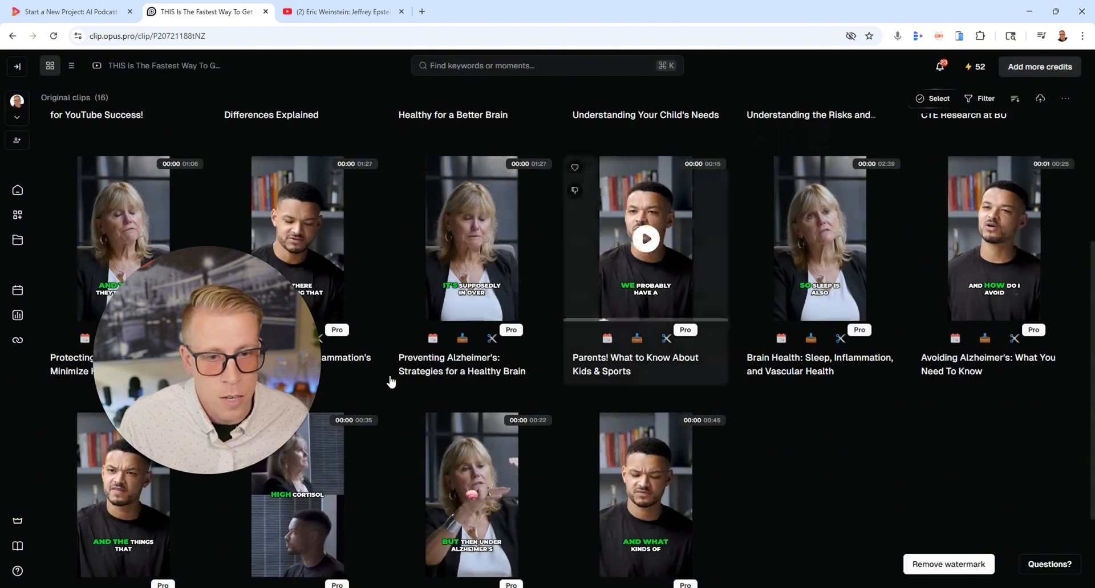
scroll(down, 3)
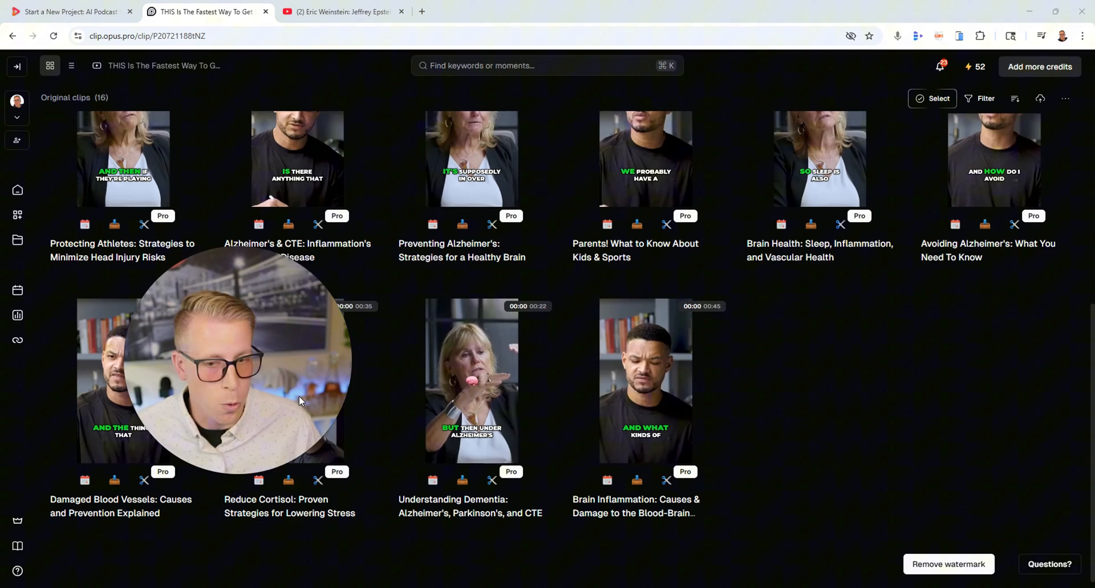
scroll(up, 3)
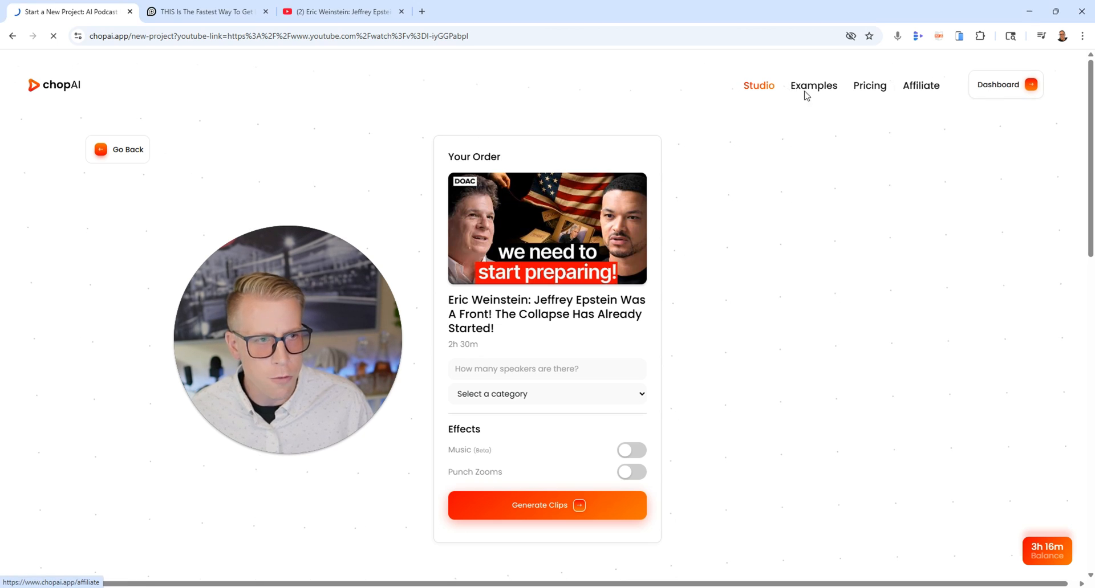
Step: Open the buying-a-house project from the Dashboard and play clip #1, 'Do You Need to Buy Now'
click(1004, 85)
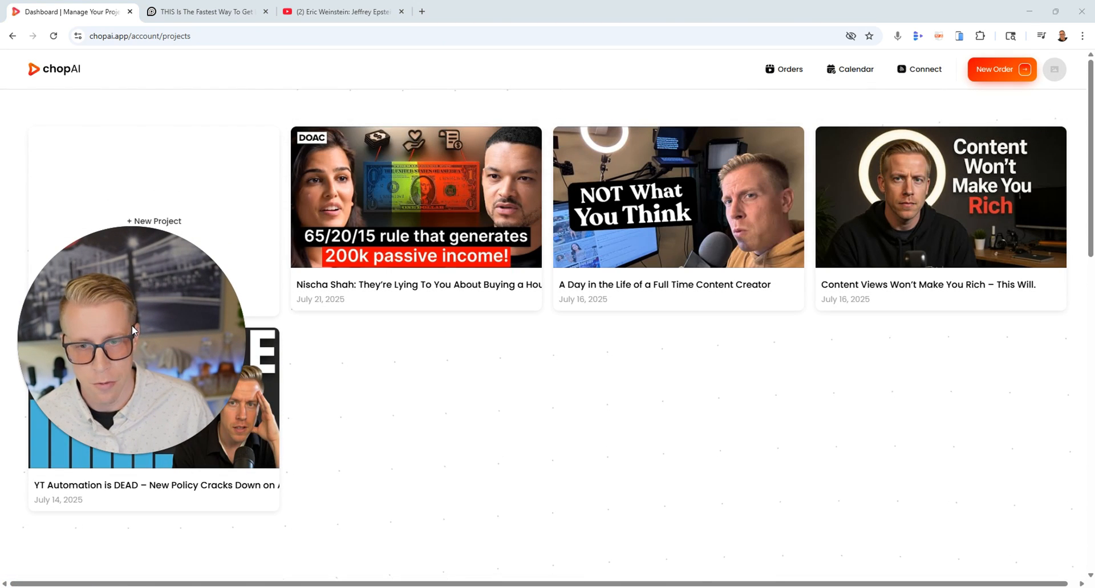
click(415, 196)
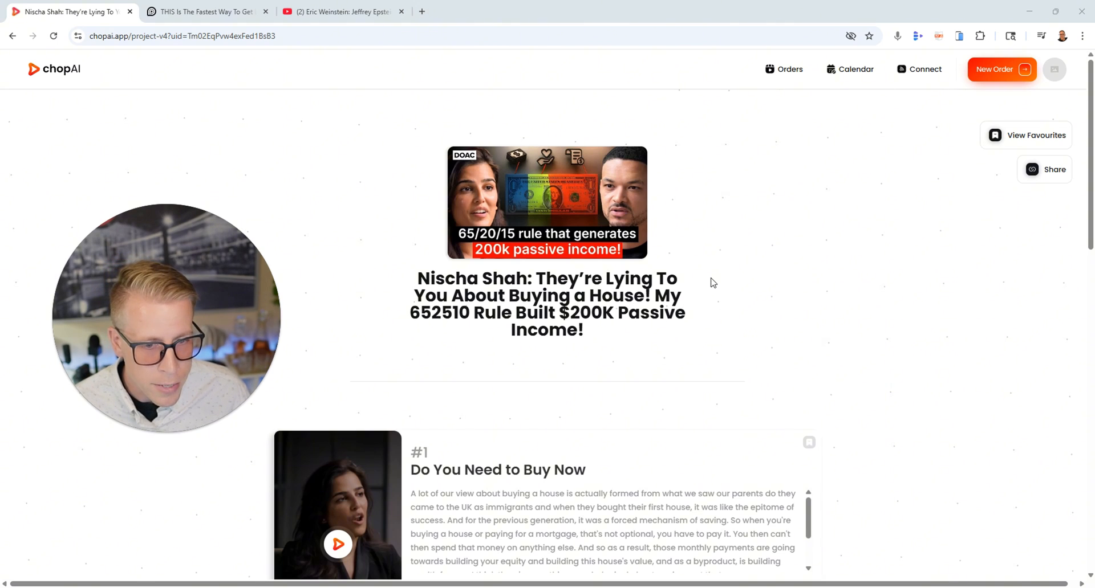
scroll(down, 3)
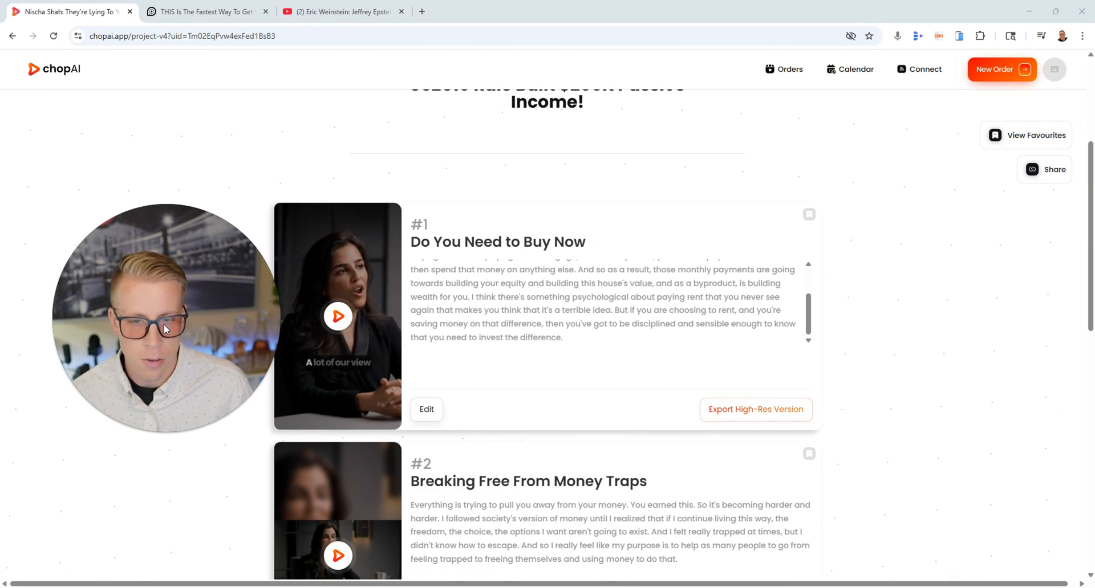
click(337, 316)
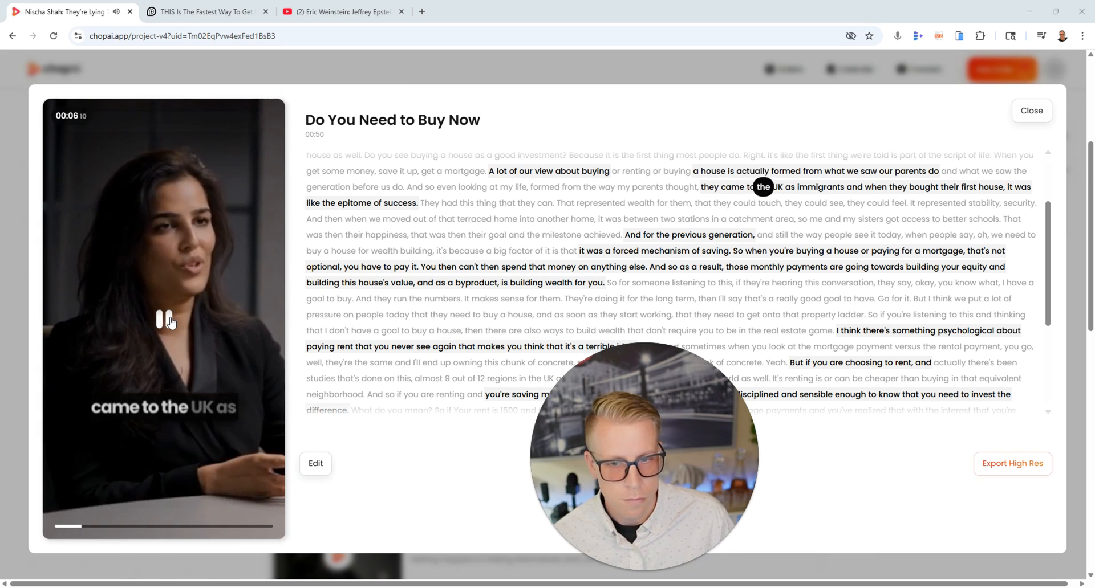
Step: Pause and close clip #1, then play clip #2, 'Breaking Free From Money Traps'
click(163, 320)
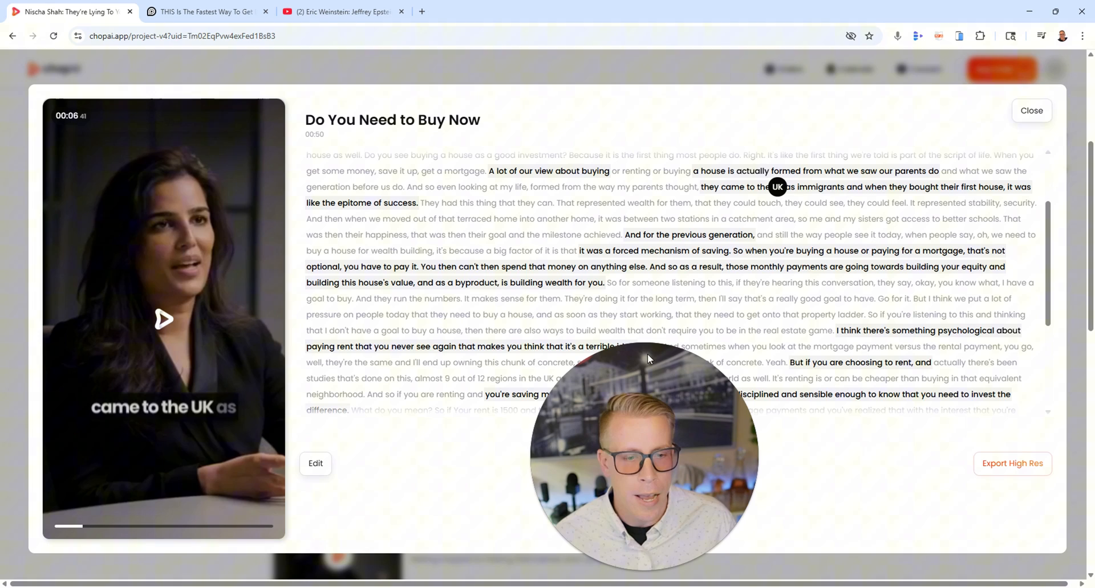
mouse_move(493, 176)
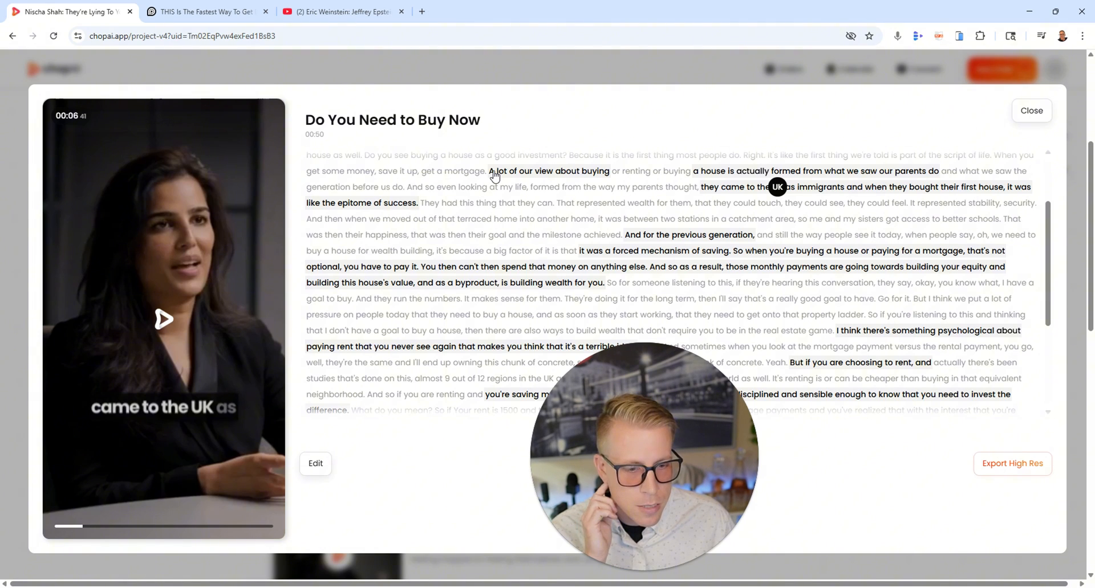
mouse_move(544, 182)
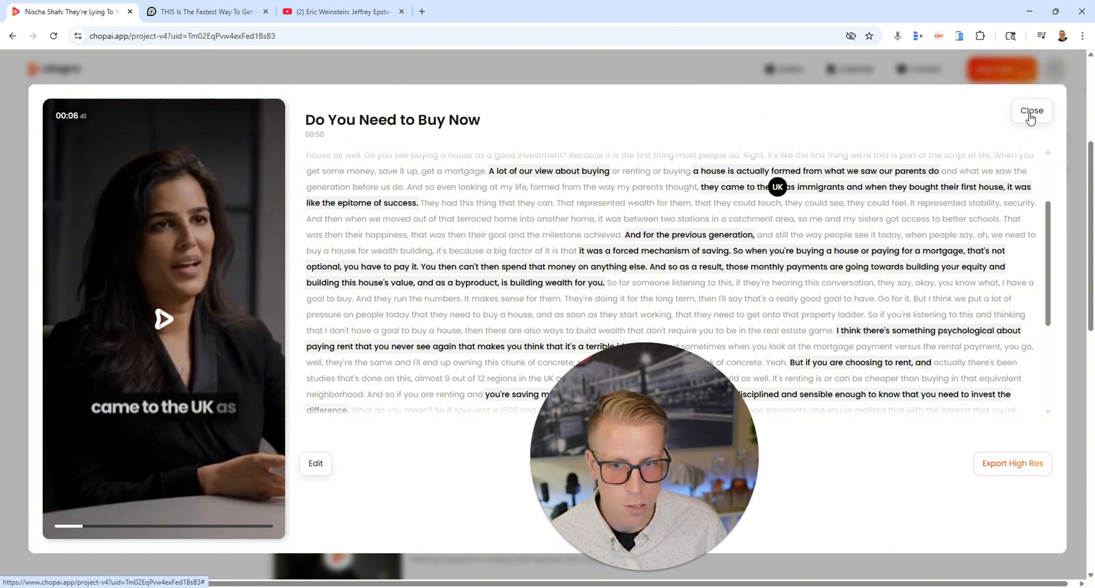
click(1031, 110)
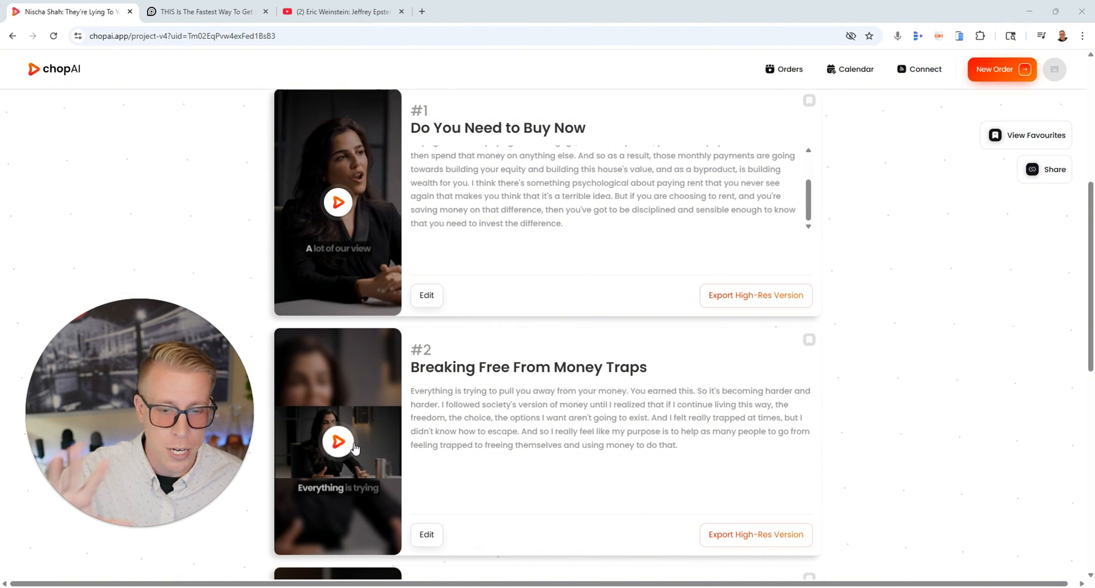
click(337, 442)
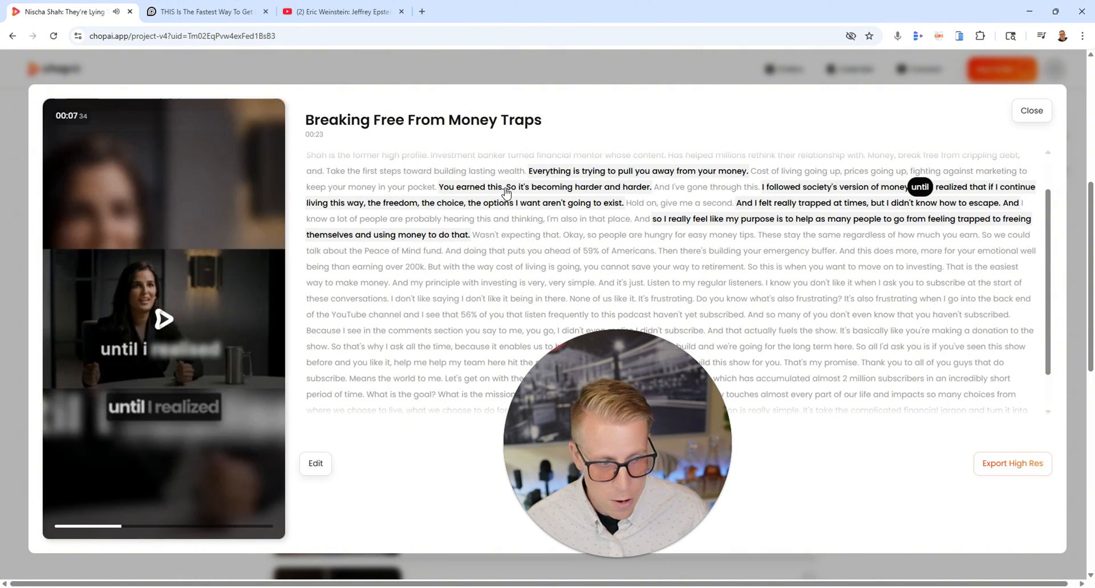
Step: Close clip #2 and play clip #3, 'Build Your Peace of Mind Fund'
click(1031, 110)
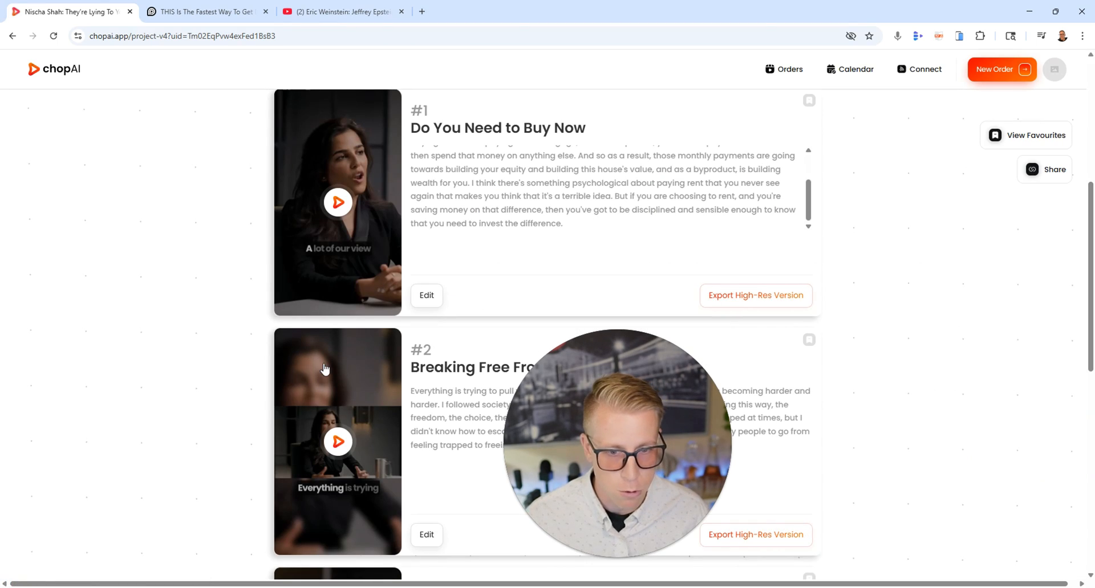
scroll(down, 3)
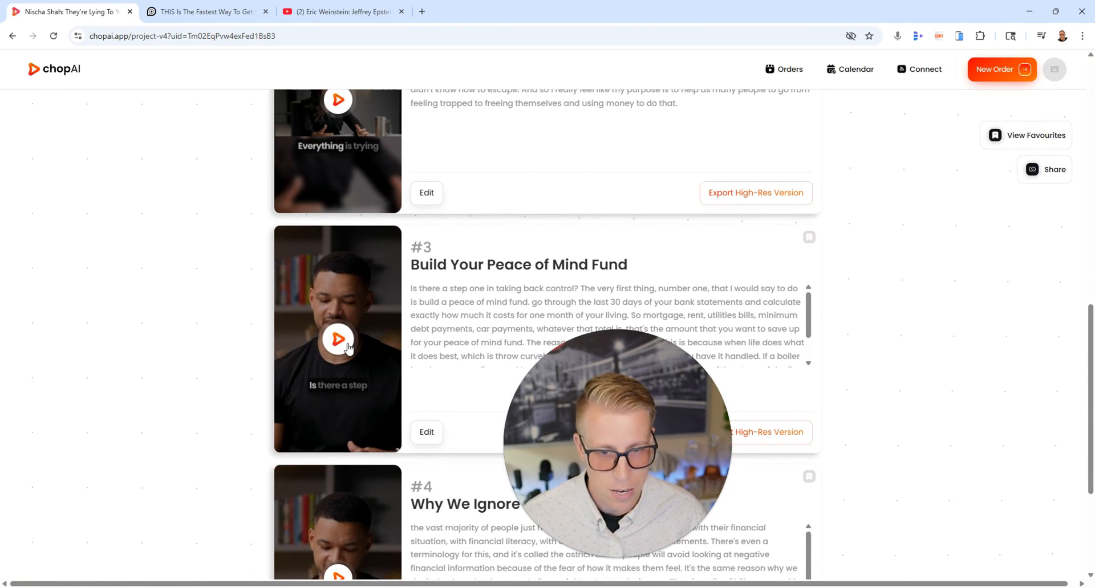
click(338, 340)
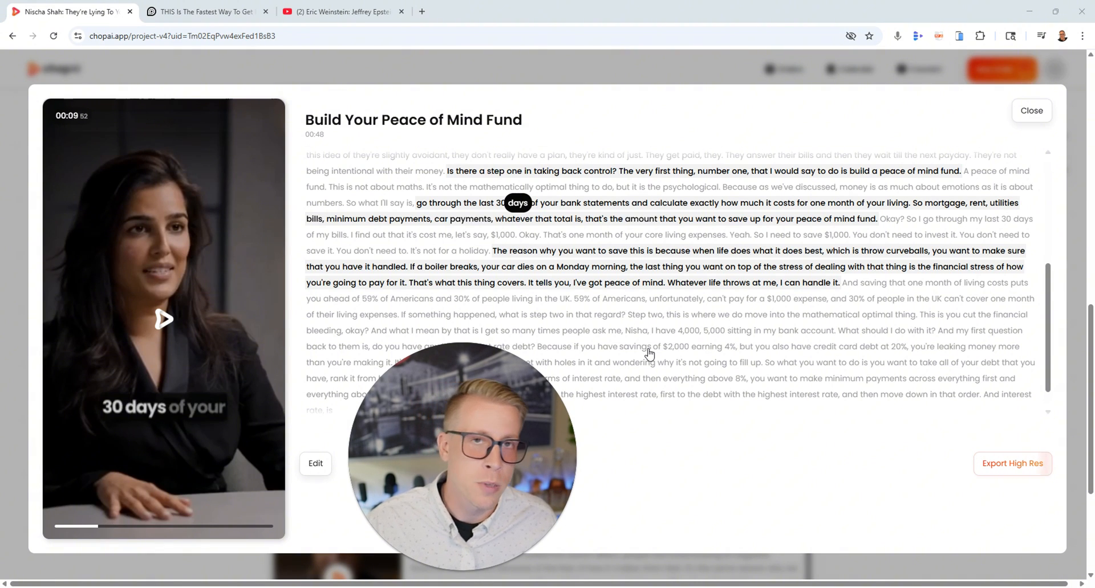
mouse_move(193, 218)
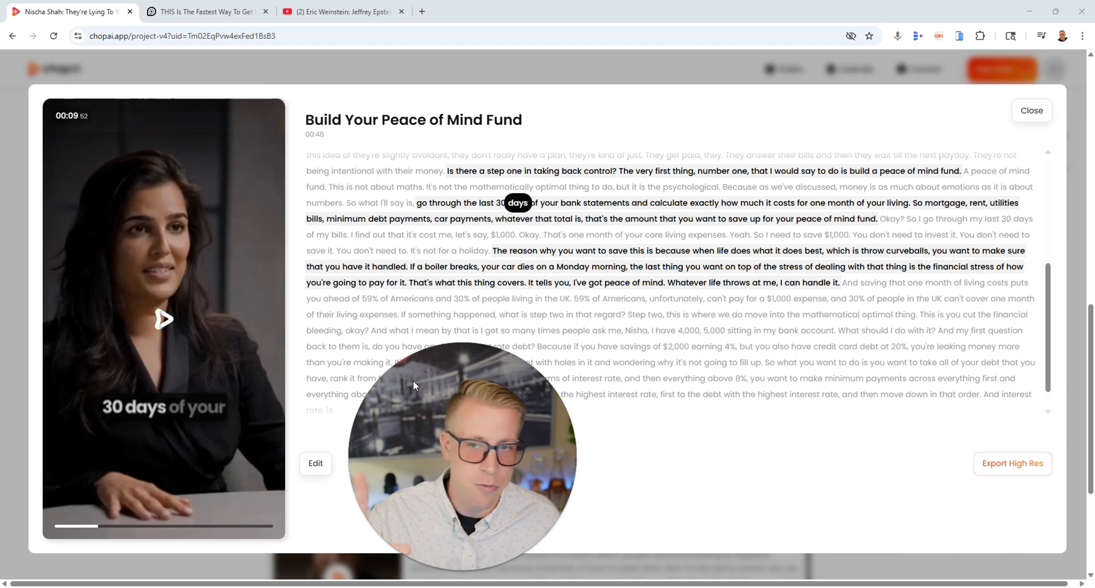
Step: Close clip #3's player, scroll down to clip #4, and move to the OpusClip results
click(1032, 110)
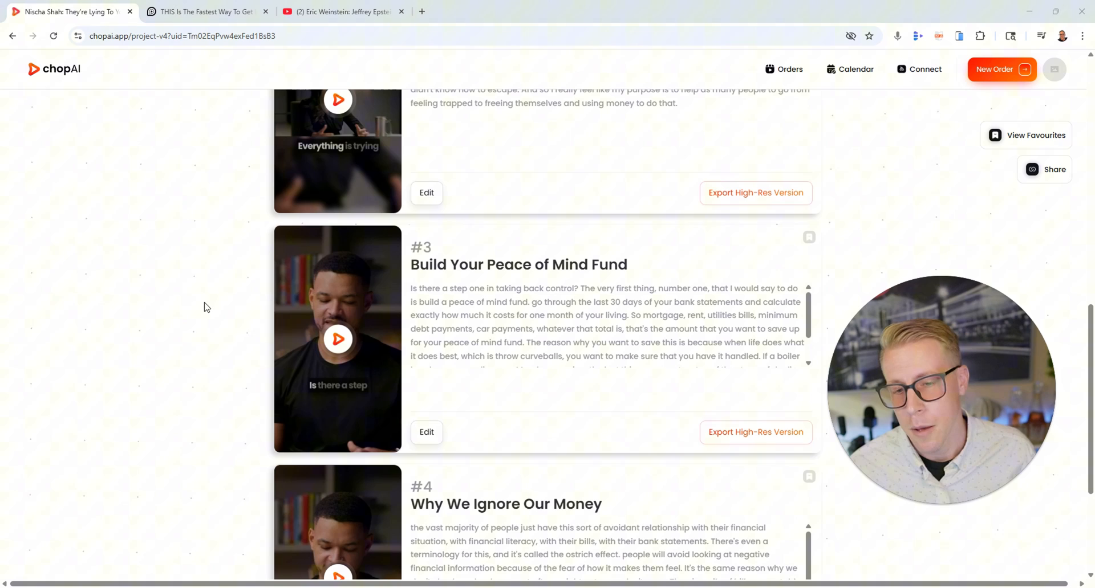
scroll(down, 3)
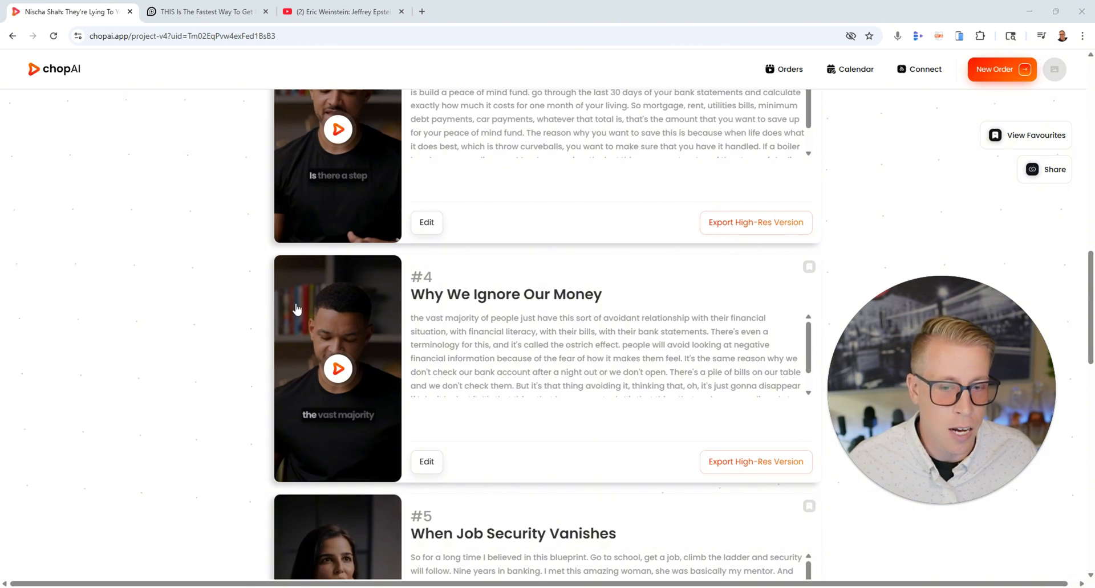
mouse_move(377, 420)
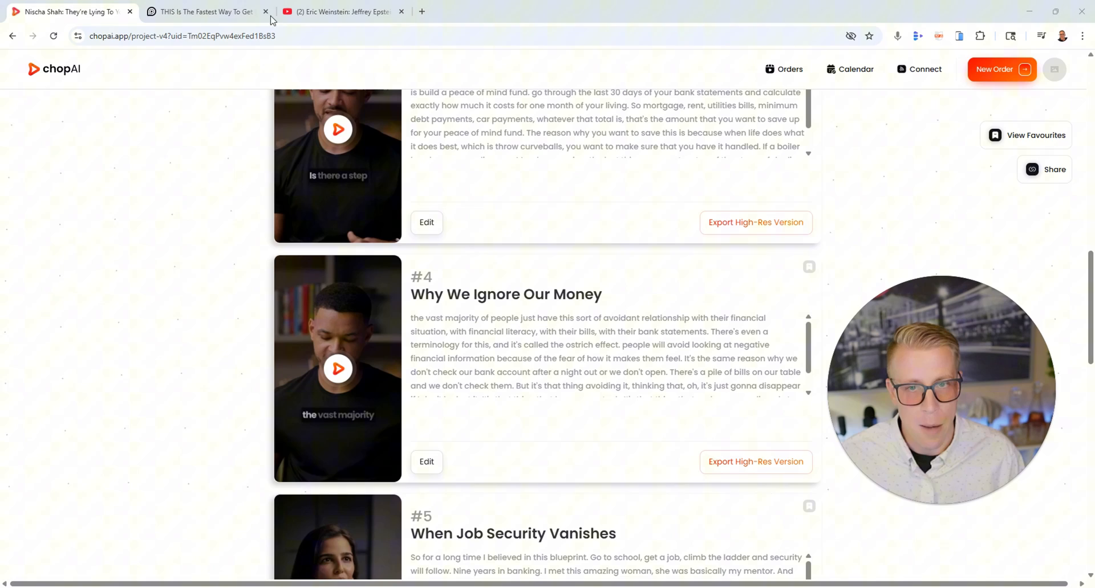
click(202, 11)
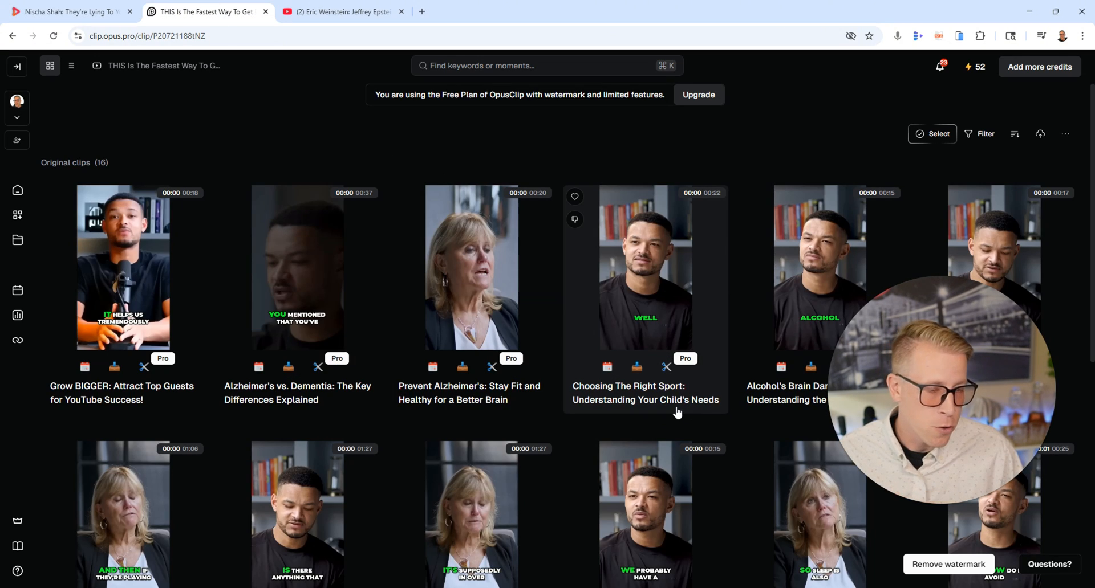
mouse_move(719, 433)
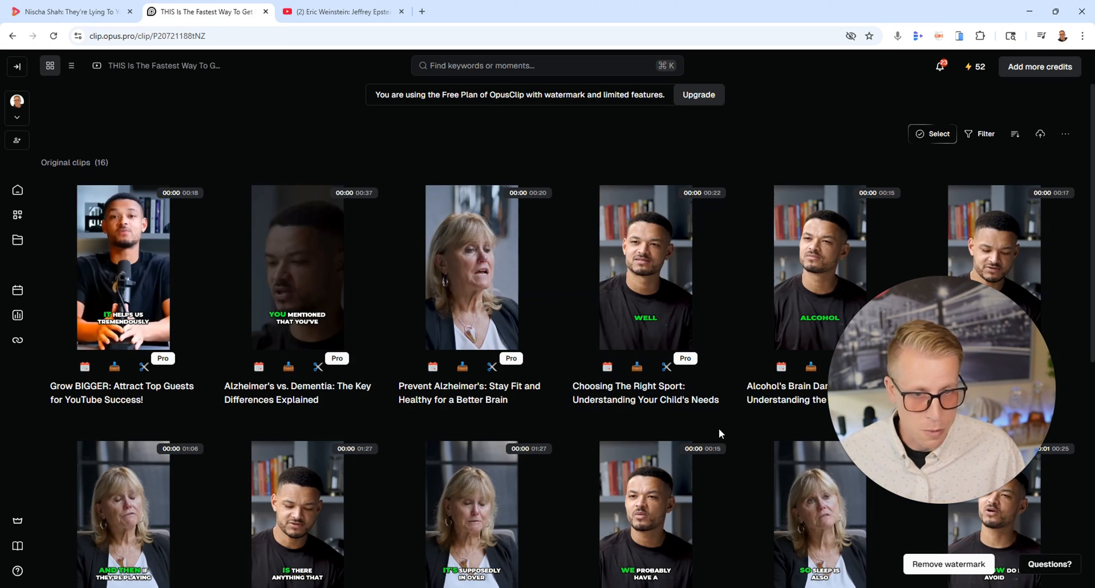
mouse_move(574, 467)
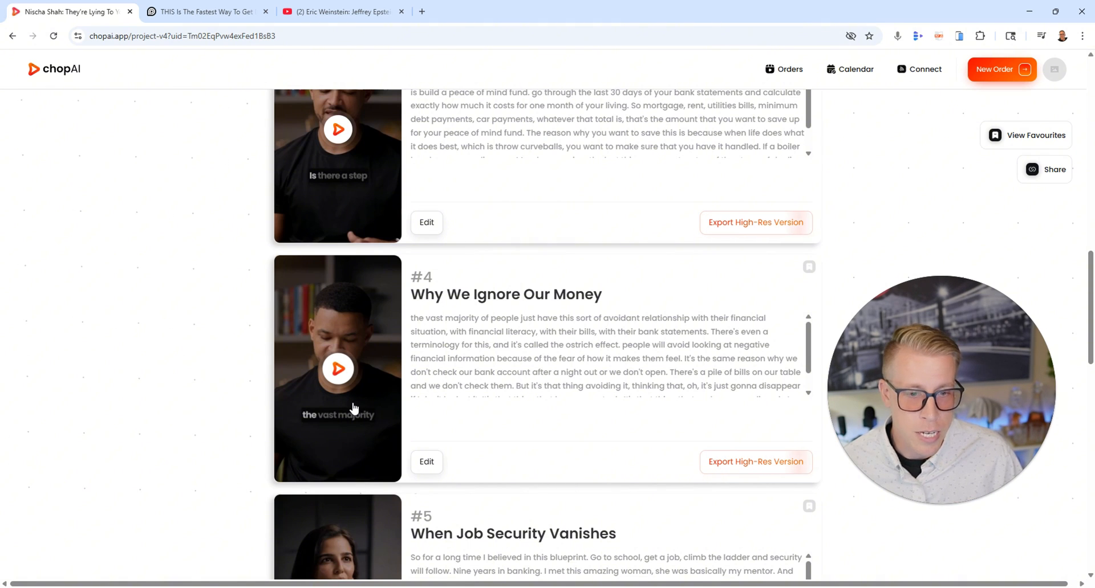
Step: Play clip #4, 'Why We Ignore Our Money'
click(337, 369)
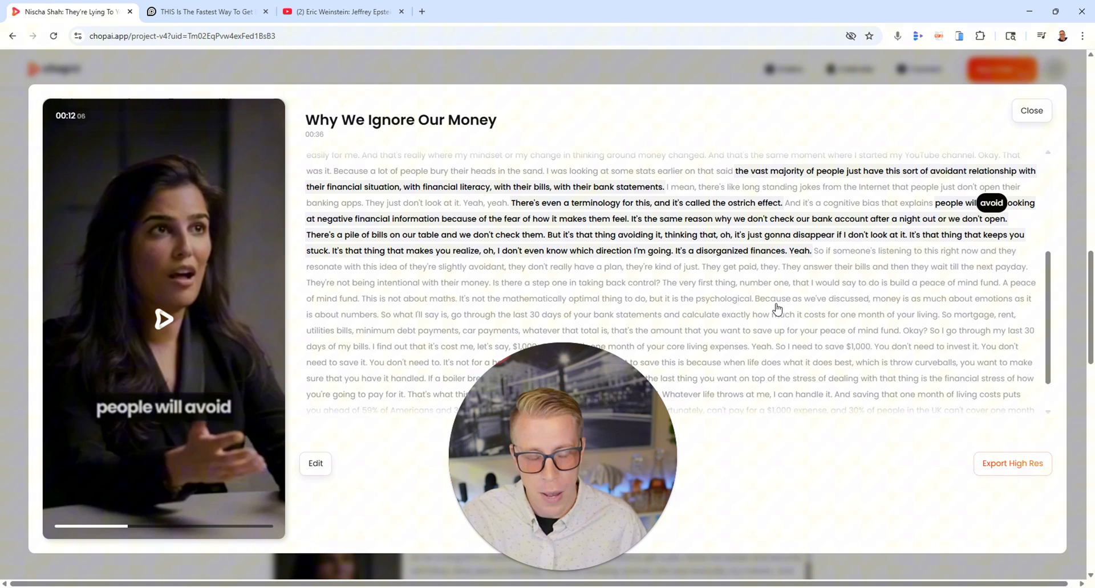
mouse_move(681, 415)
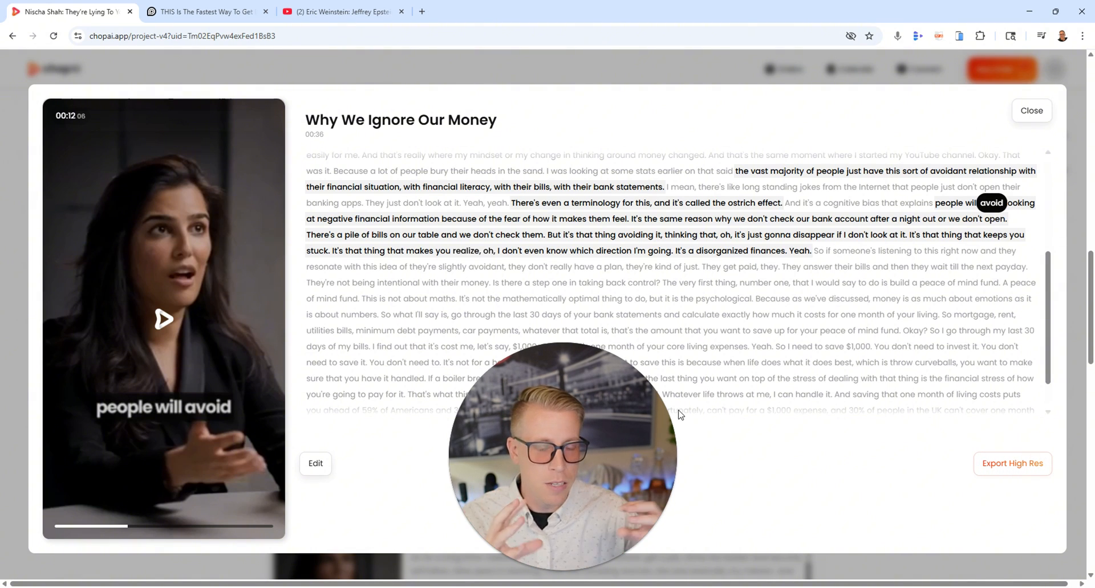